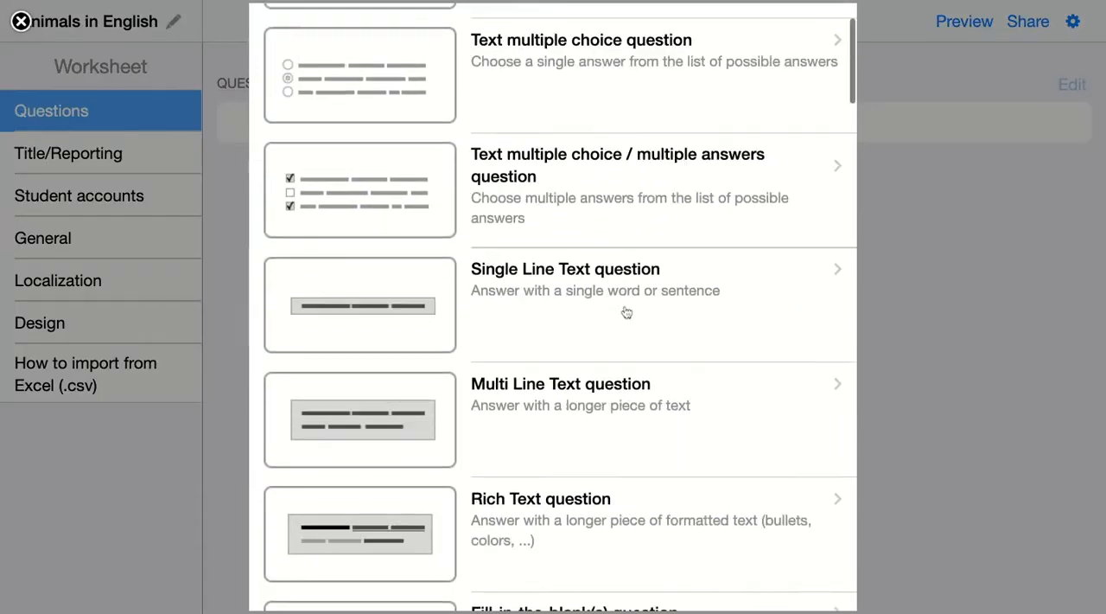
# - Add a Picture Drag & Drop question asking which animals belong to canidae versus the cat family
pyautogui.scroll(-3)
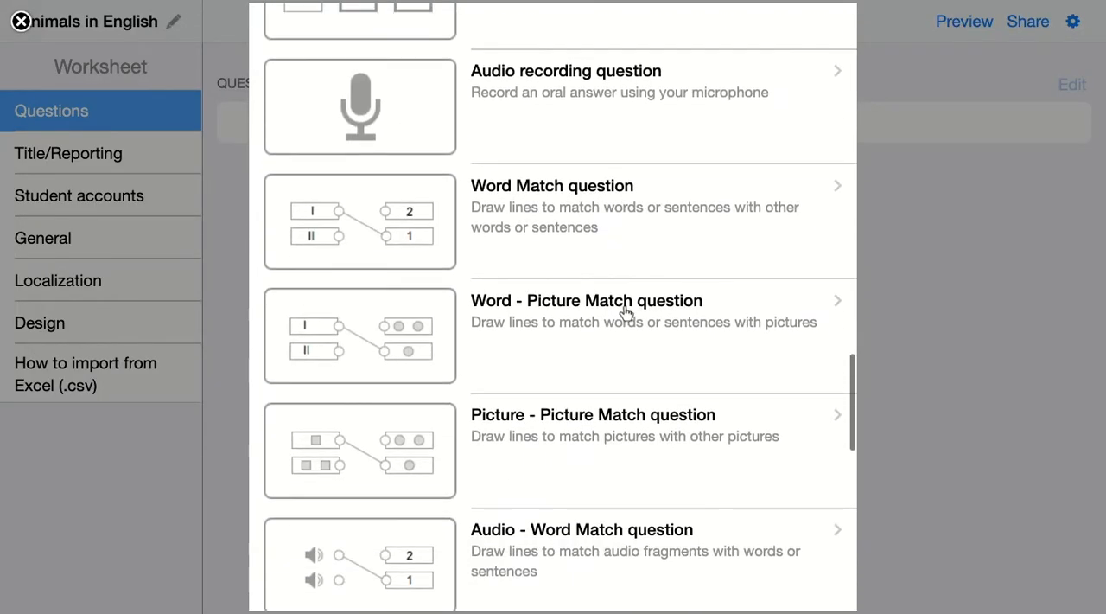
pyautogui.scroll(-3)
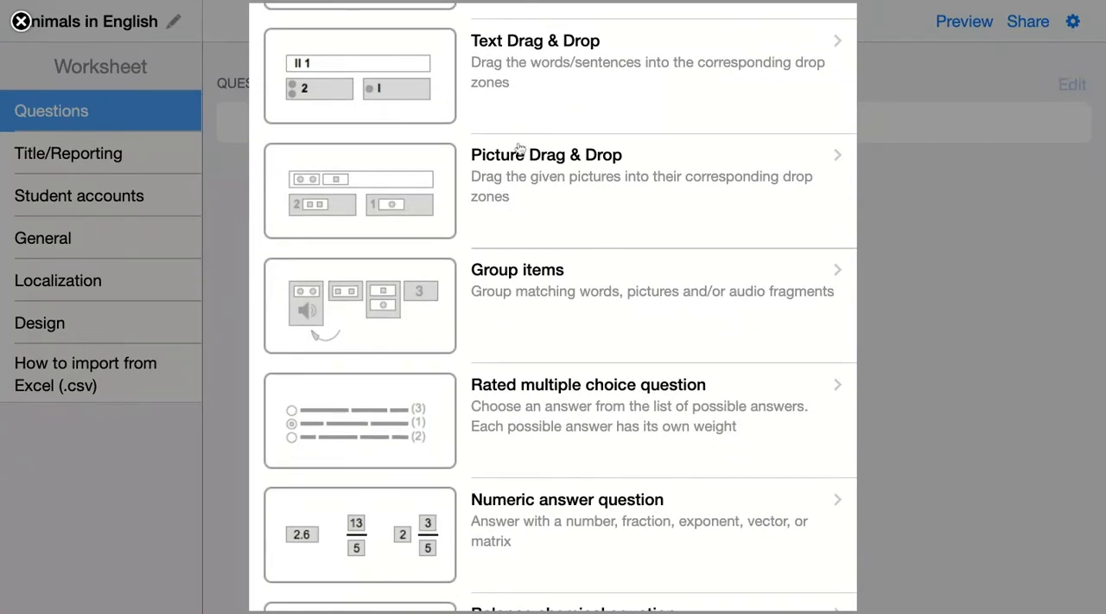
pyautogui.moveTo(471, 186)
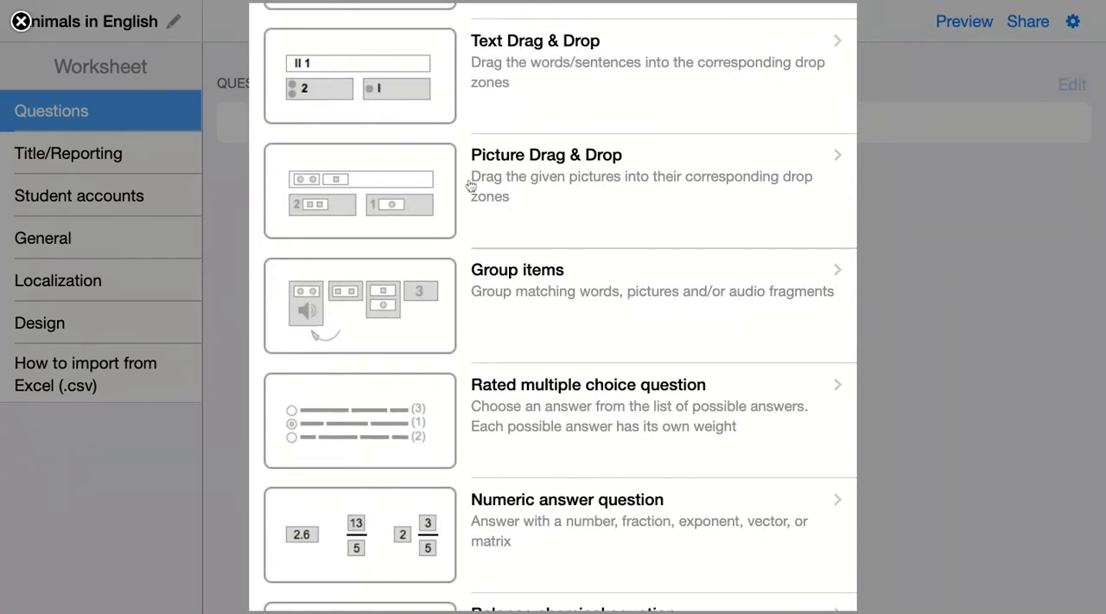
pyautogui.moveTo(472, 189)
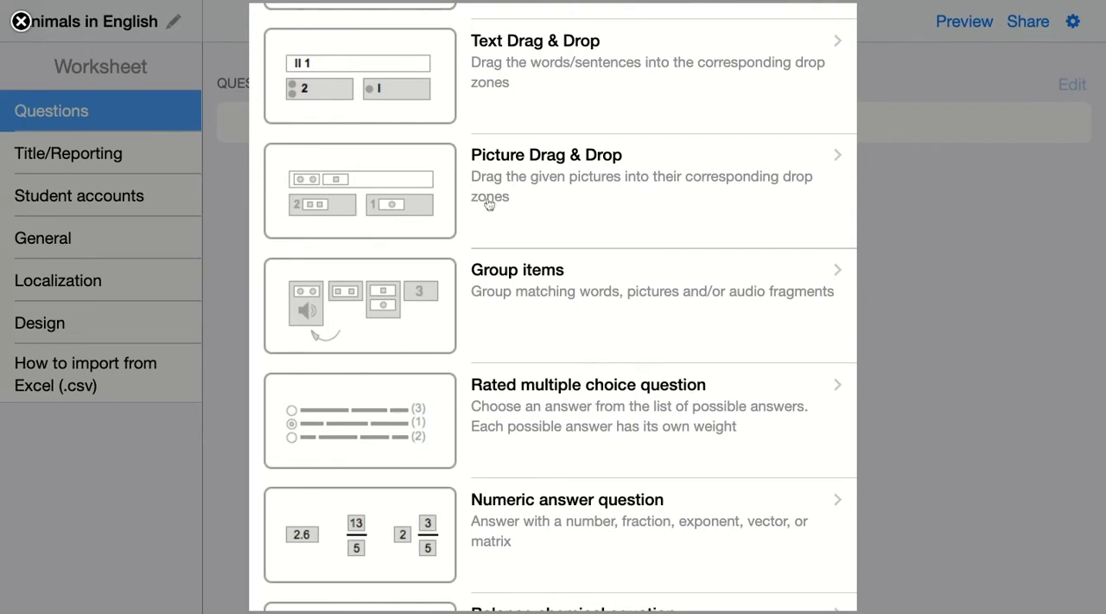
pyautogui.click(546, 155)
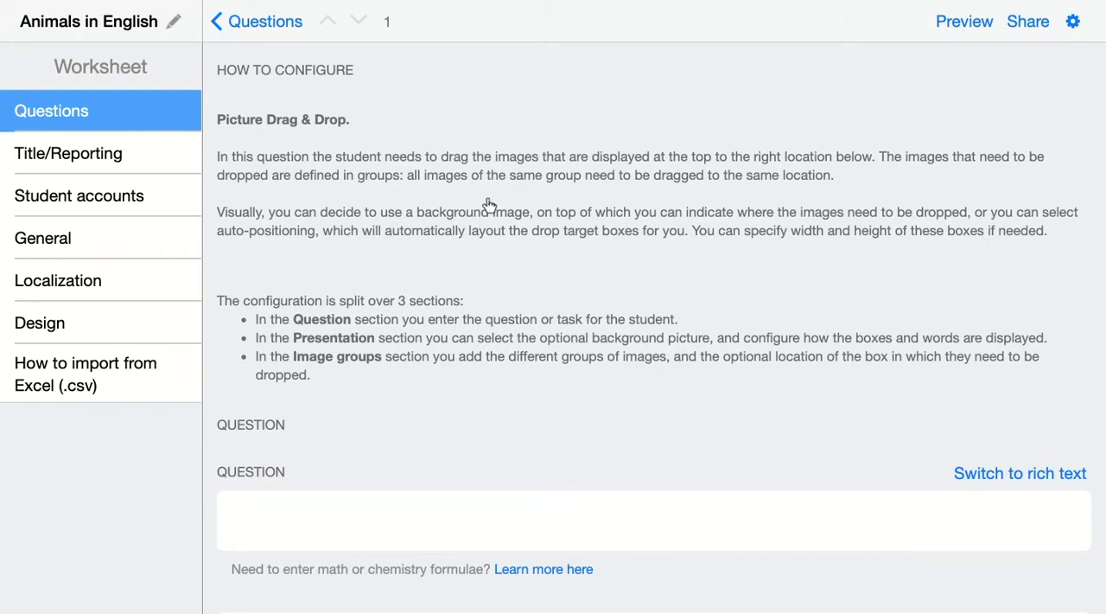
pyautogui.scroll(-3)
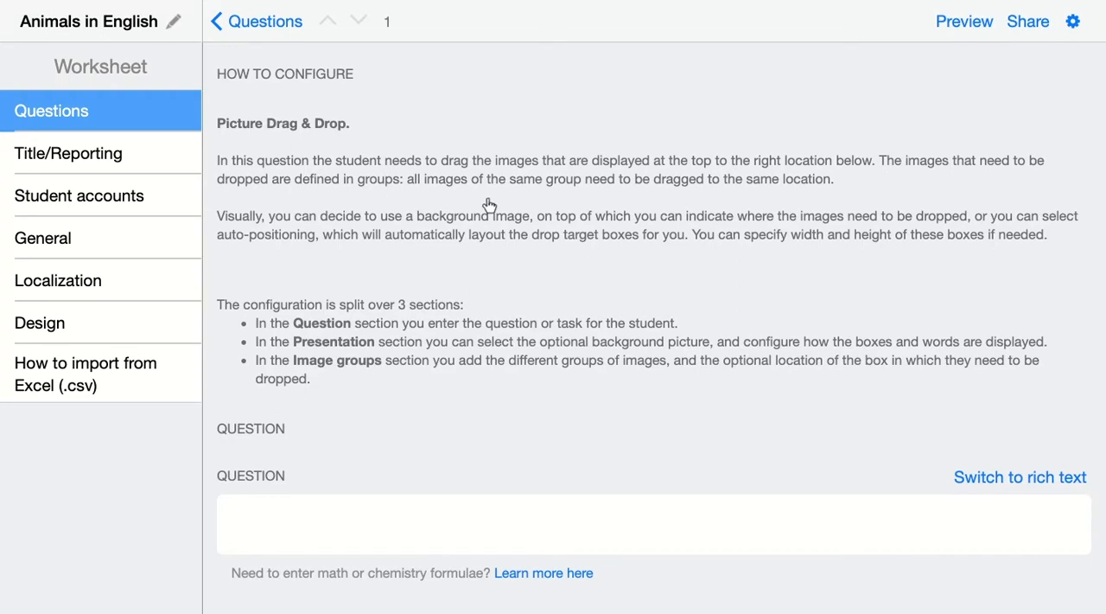
pyautogui.scroll(-3)
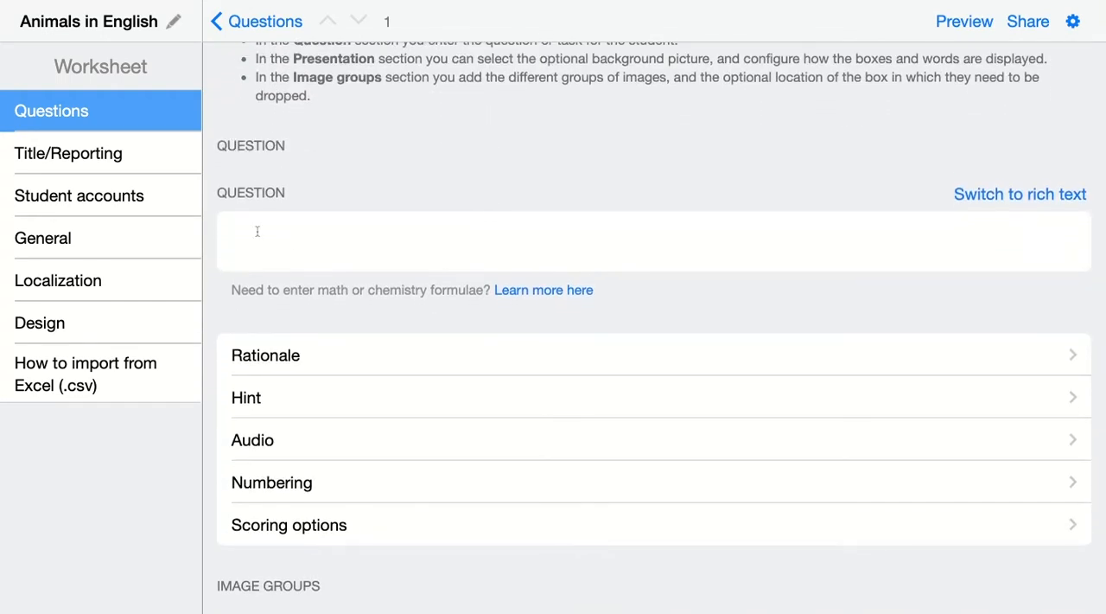
pyautogui.write('Which animals belong to the dog family (canidae) and which animals belong to the cat family (felidae). Drag the images to the right box.')
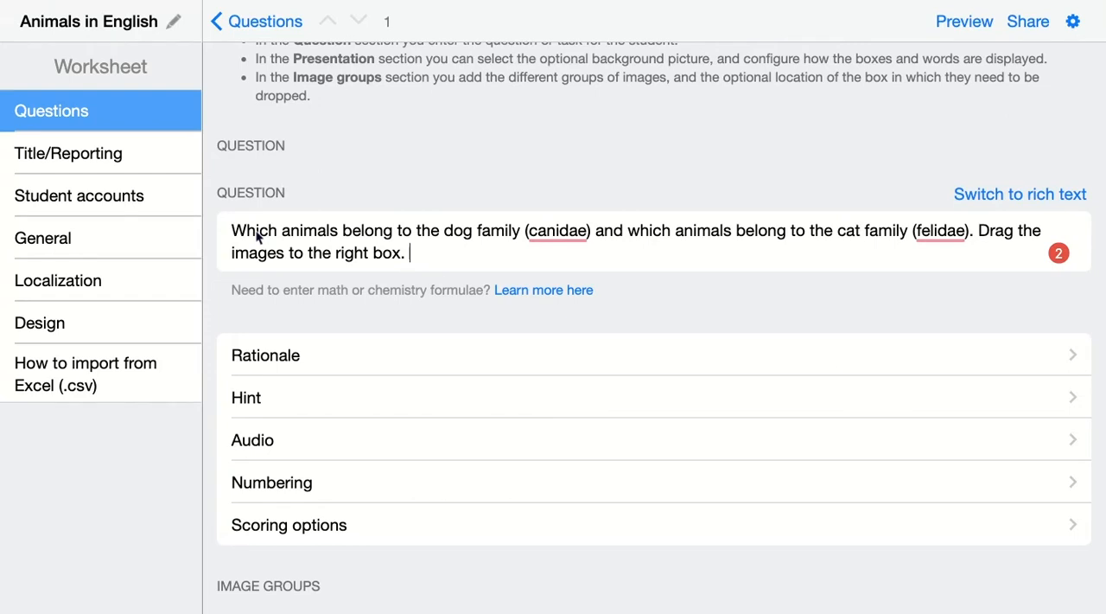
pyautogui.moveTo(277, 578)
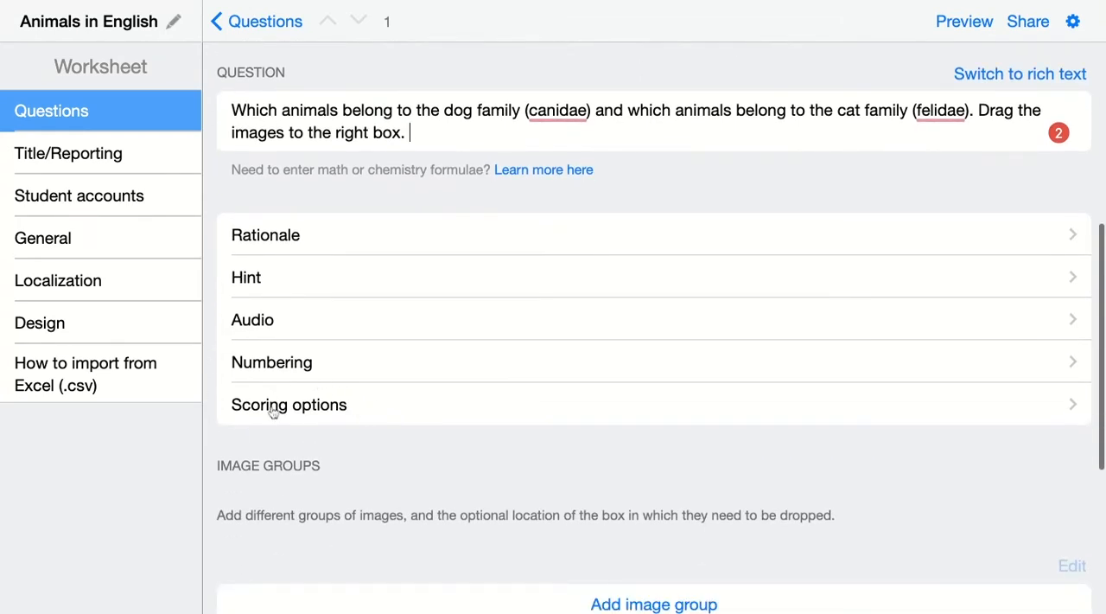
# - Show the scoring options: points for each correct answer, weight 1
pyautogui.click(289, 403)
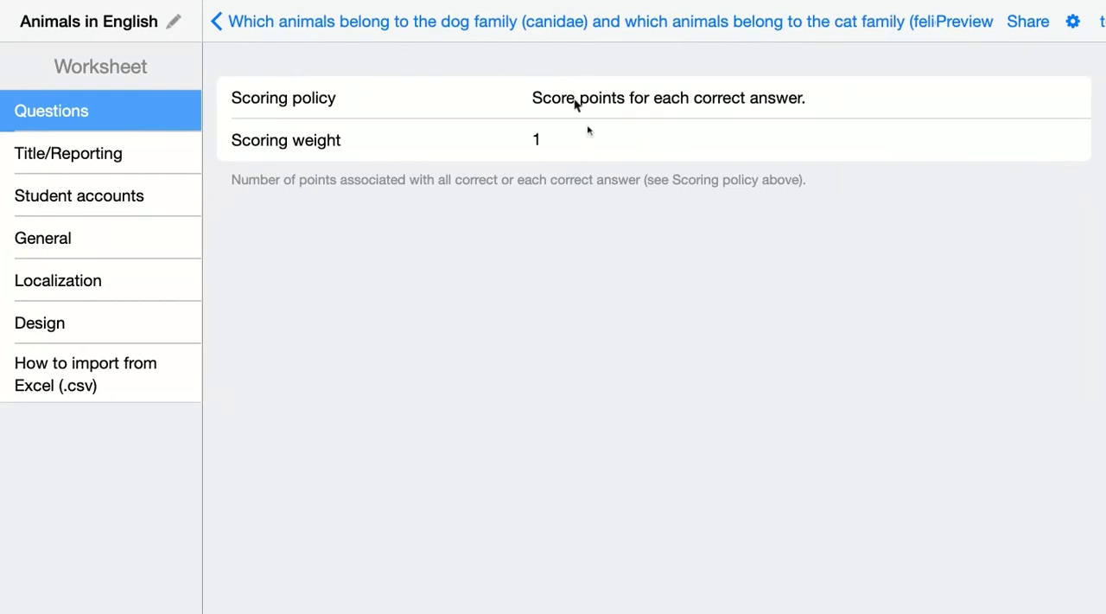
pyautogui.moveTo(510, 121)
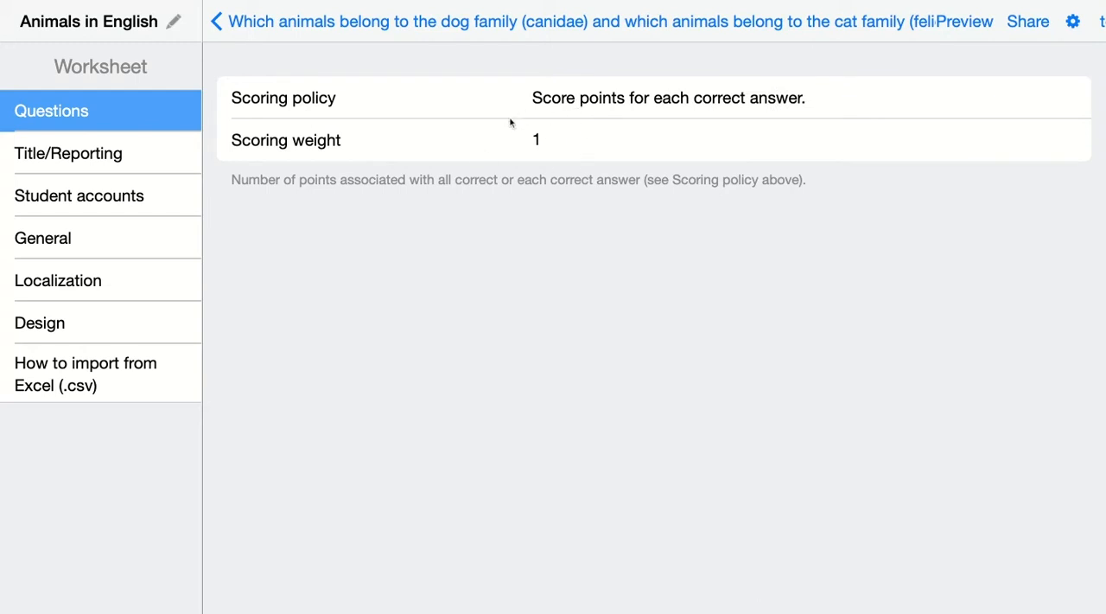
pyautogui.moveTo(264, 35)
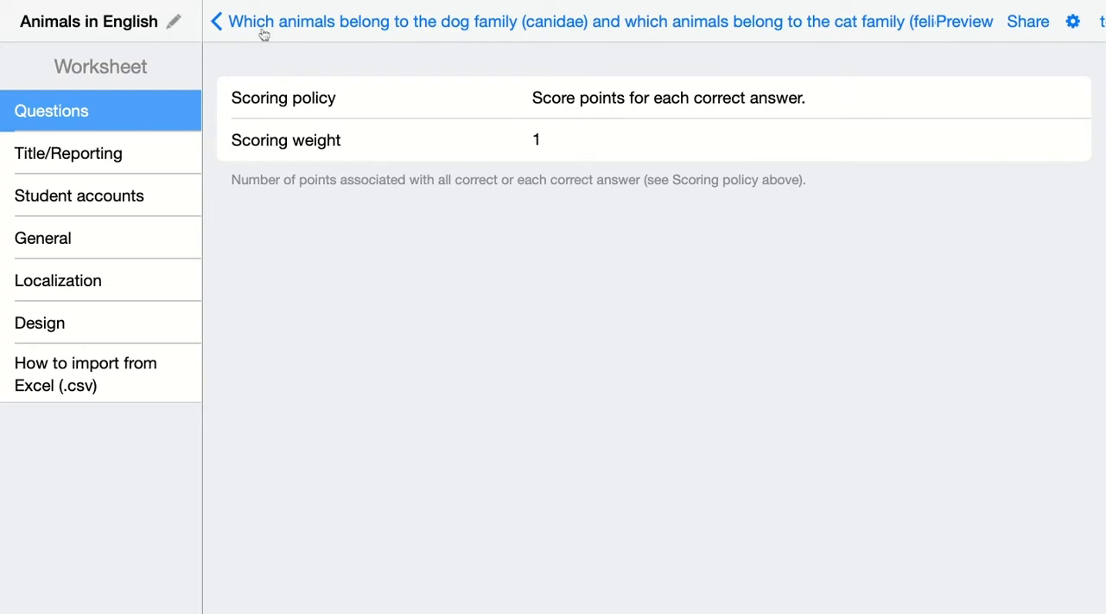
# - Go back to the question editor and scroll down to Image Groups
pyautogui.click(217, 20)
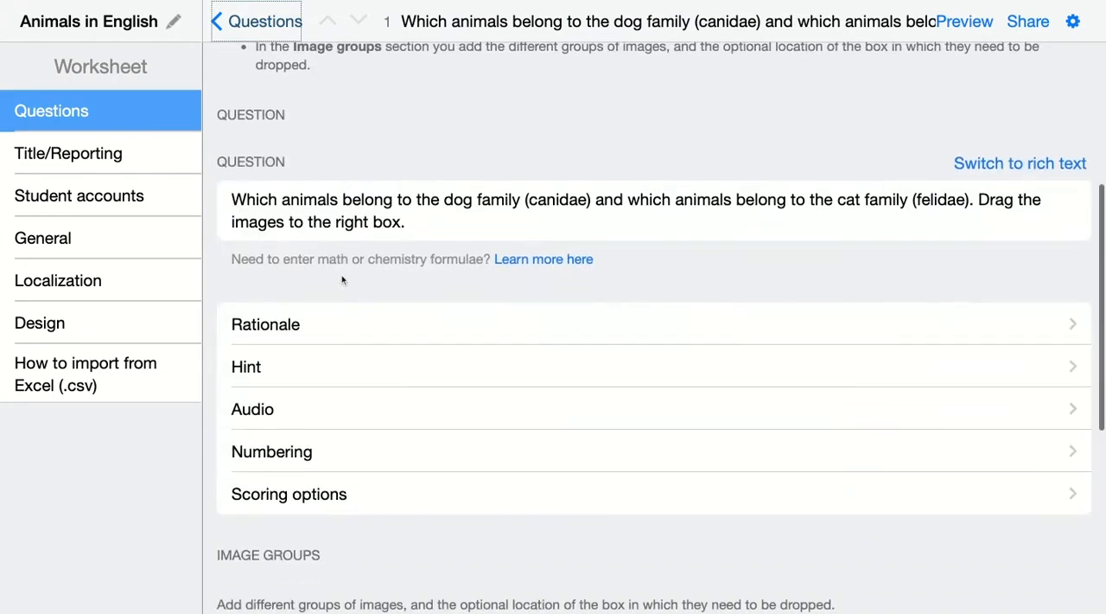
pyautogui.scroll(-3)
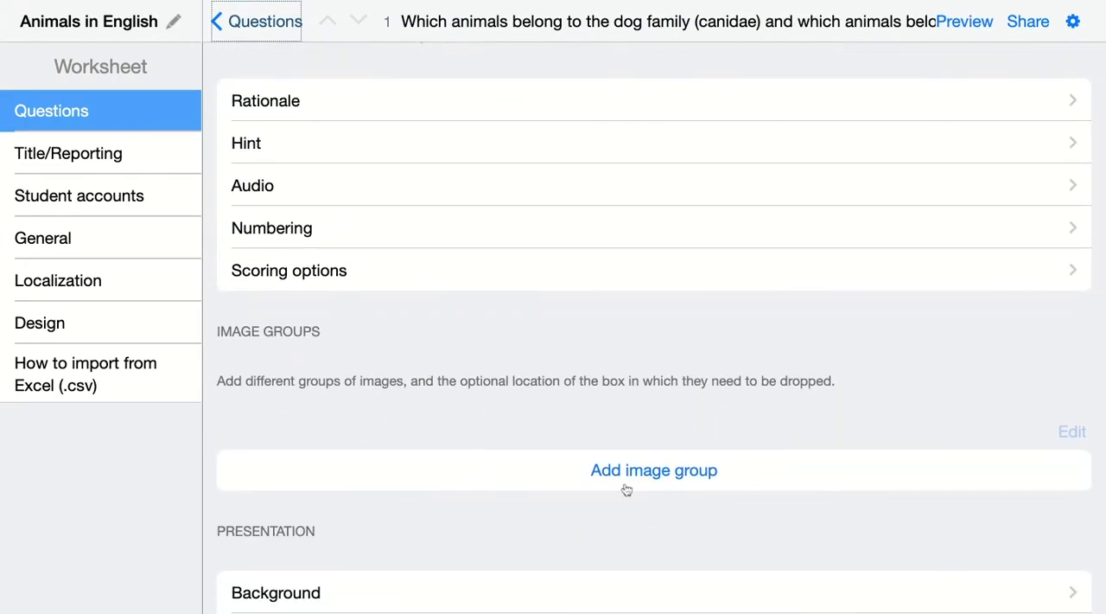
pyautogui.moveTo(700, 531)
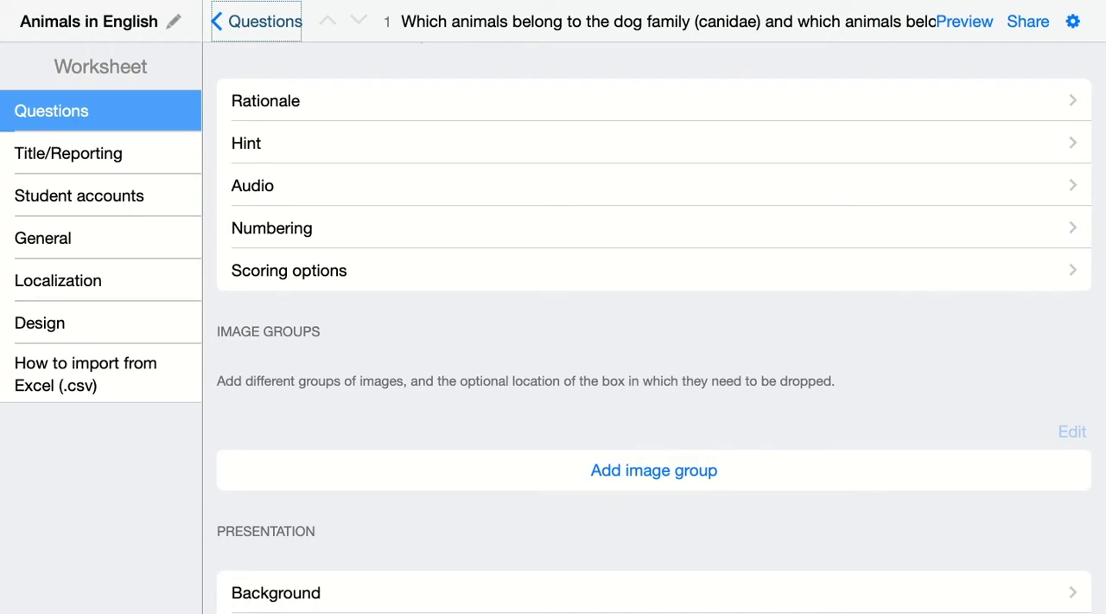
# - Add an image group and name it 'Canidae'
pyautogui.click(654, 469)
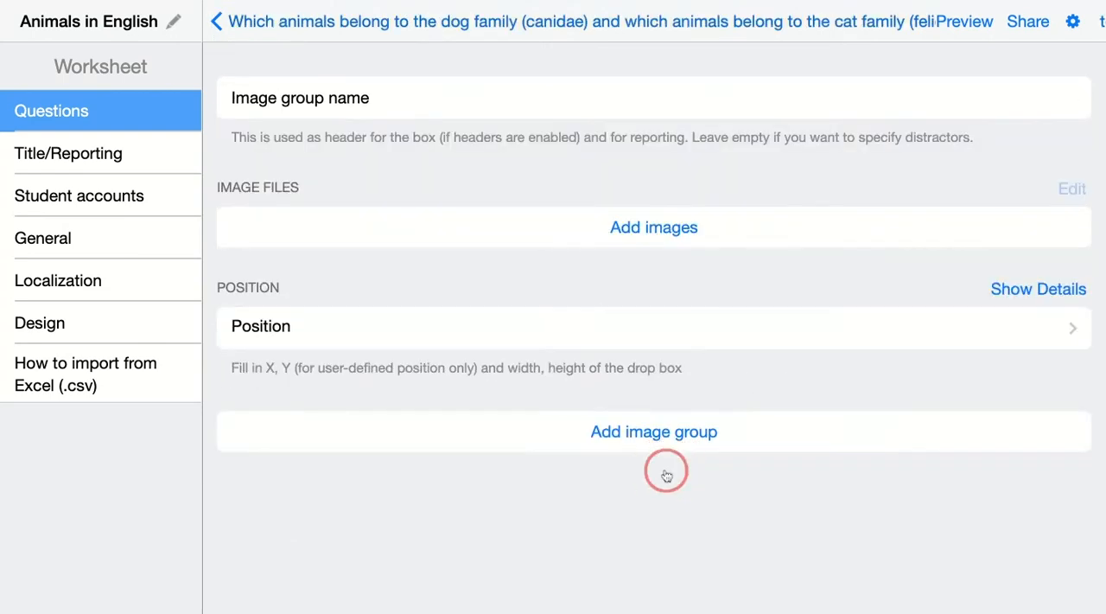
pyautogui.click(533, 98)
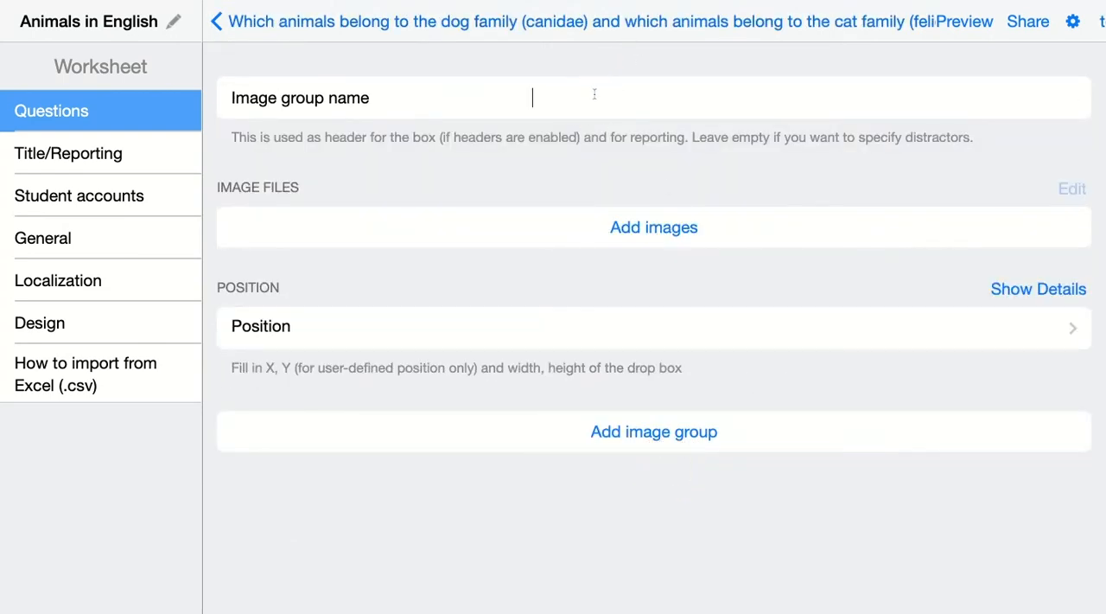
pyautogui.write('C')
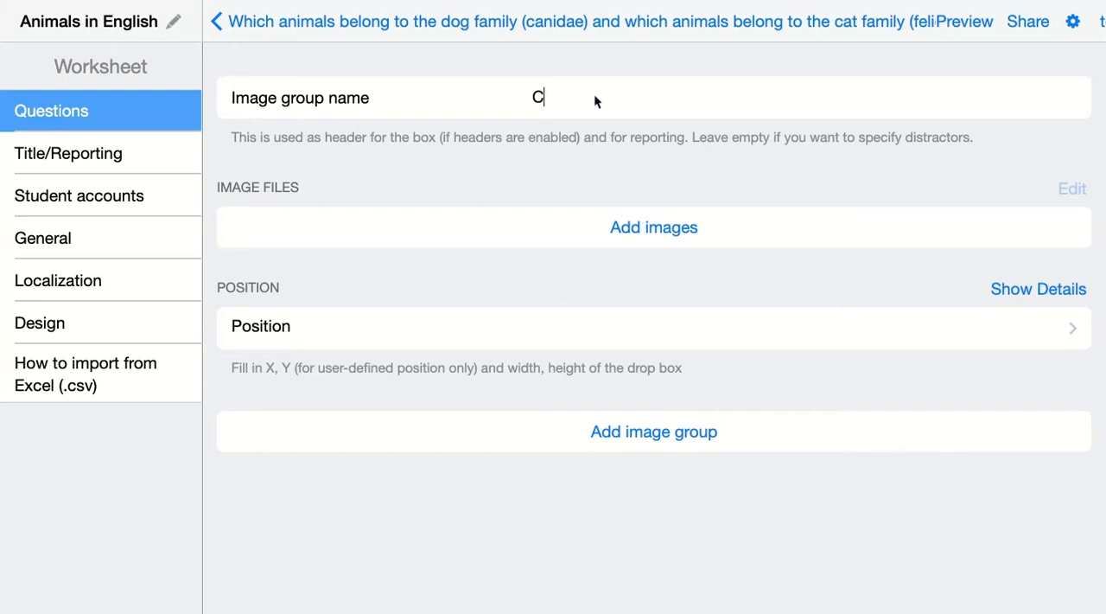
pyautogui.write('anidae')
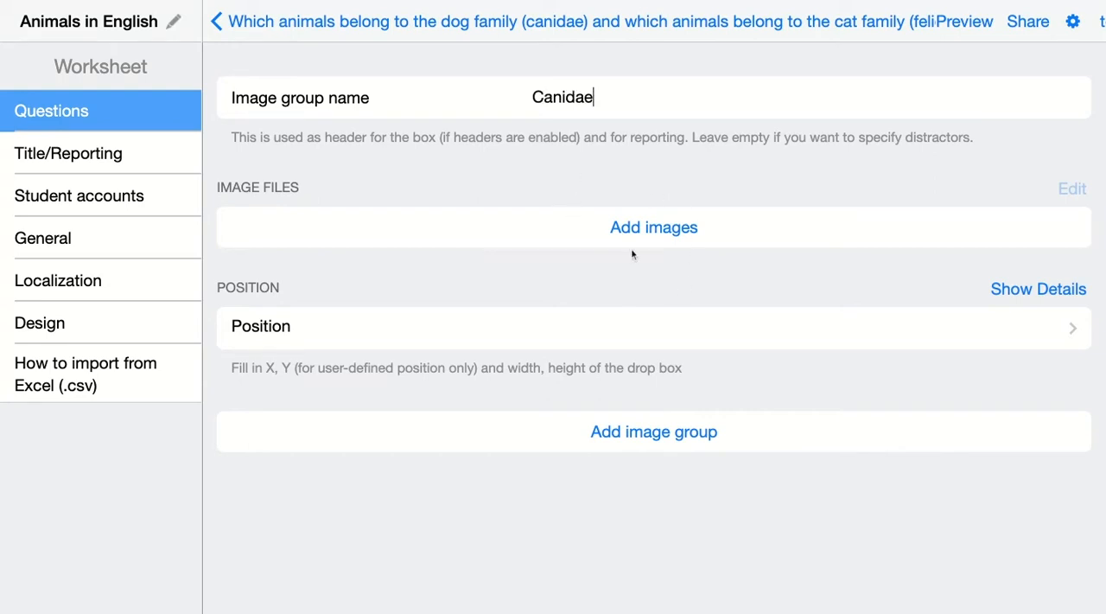
pyautogui.moveTo(599, 213)
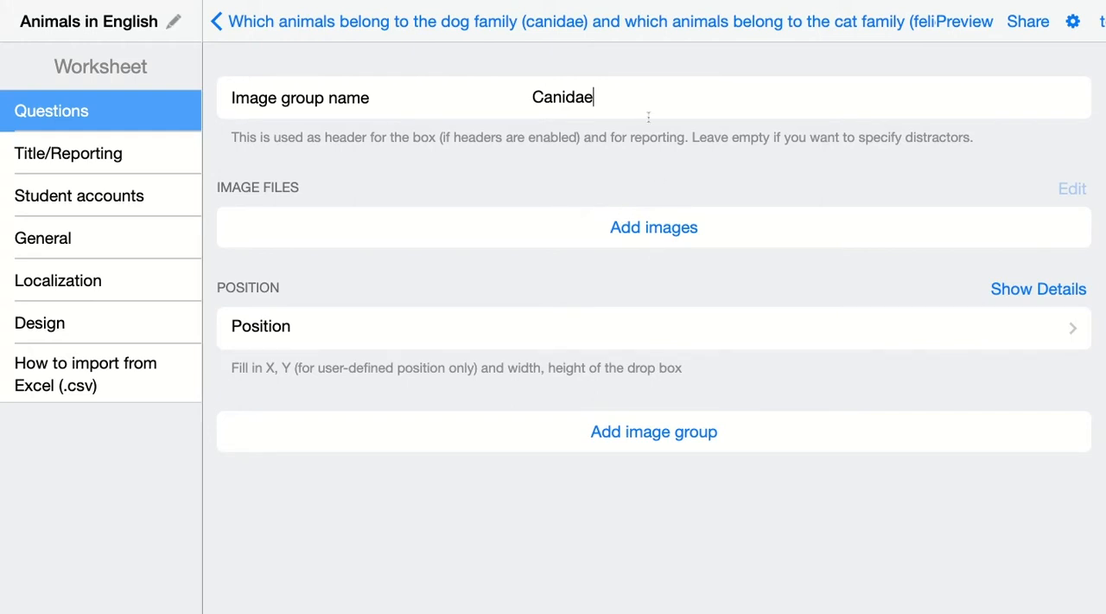
pyautogui.moveTo(617, 153)
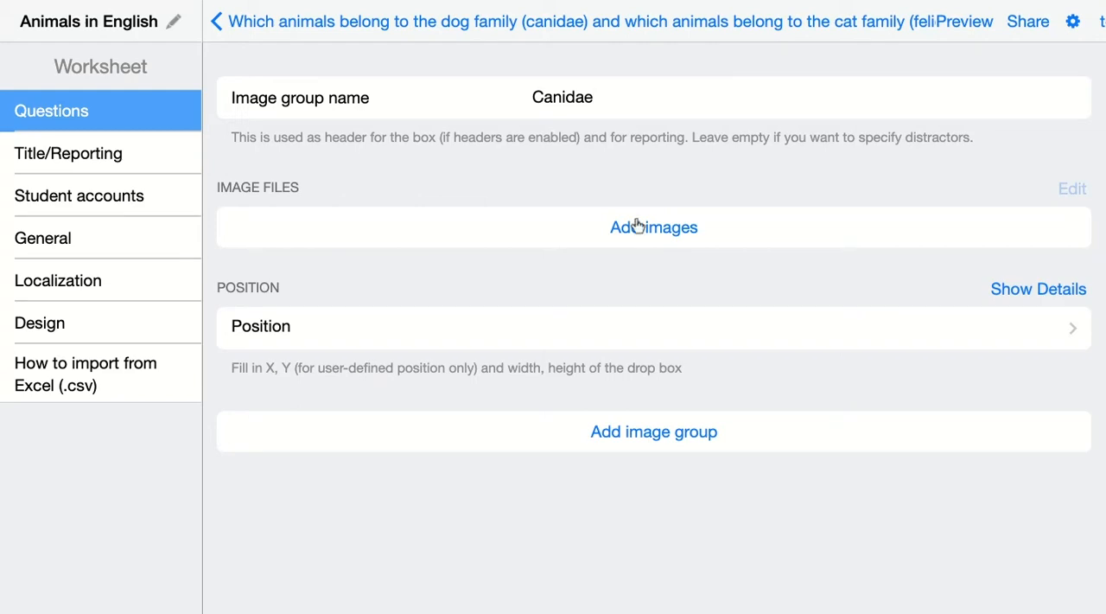
# - Add an online picture of a wolf lying on a rock to the Canidae group
pyautogui.click(653, 227)
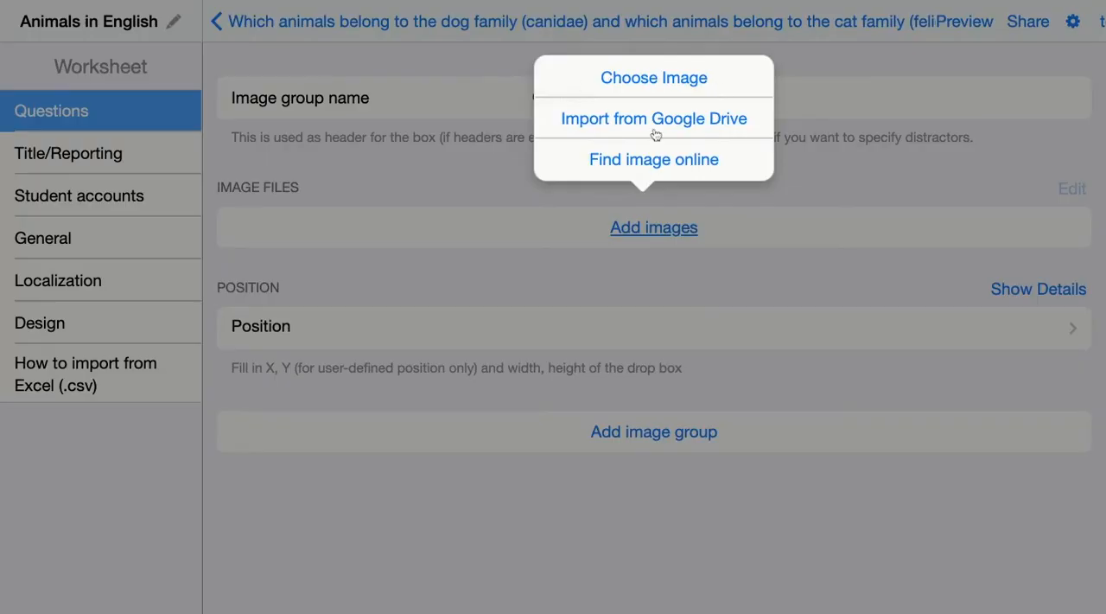
pyautogui.moveTo(628, 127)
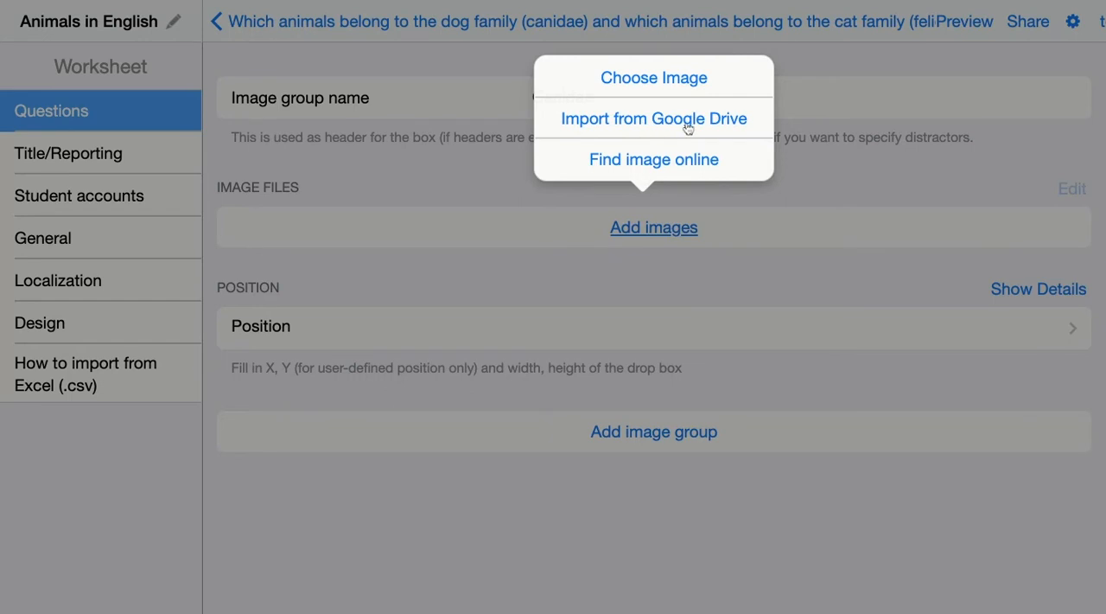
pyautogui.moveTo(672, 171)
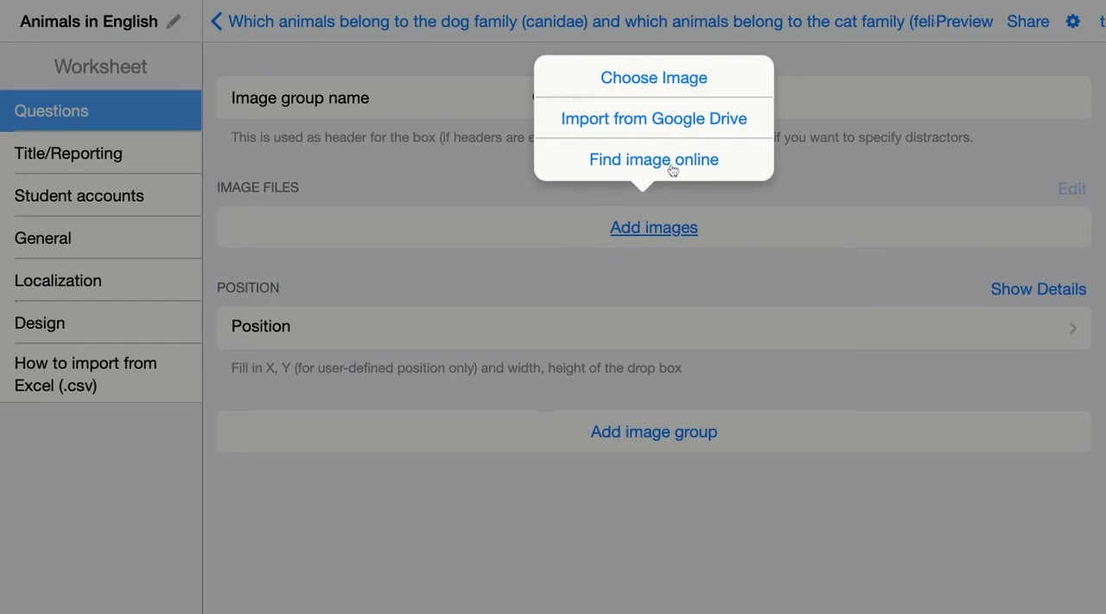
pyautogui.click(653, 159)
pyautogui.write('wolf')
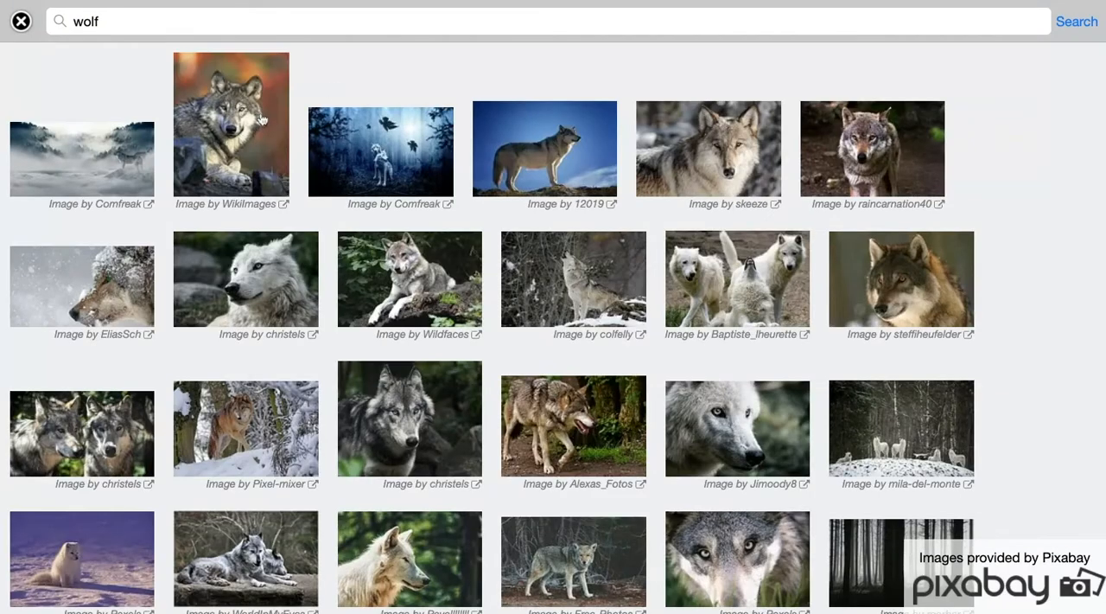
pyautogui.click(409, 279)
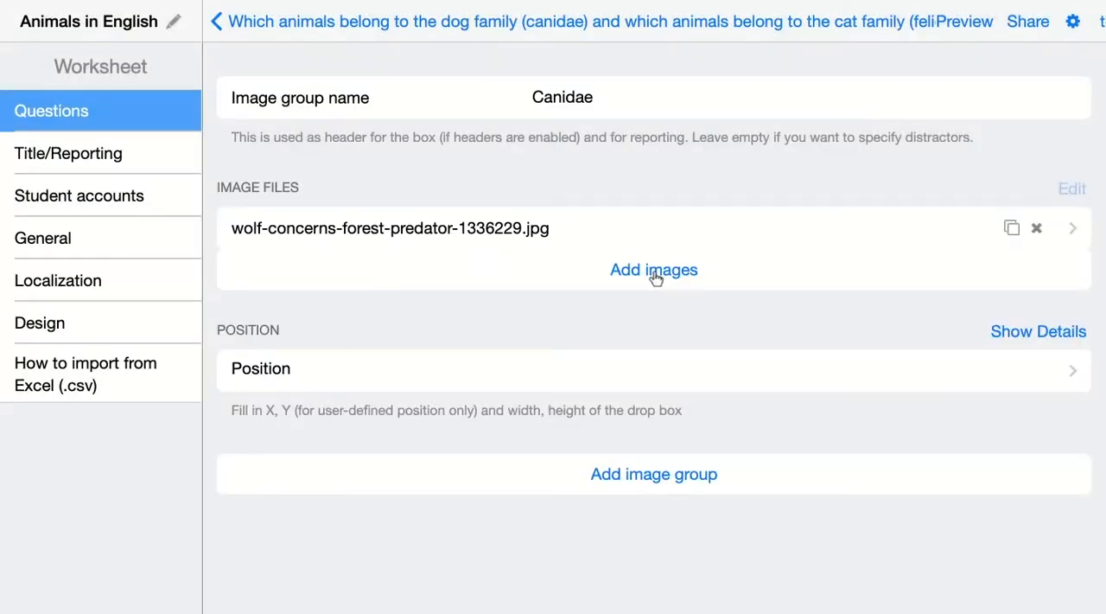
# - Search online for fox and hyena pictures to add to the Canidae group
pyautogui.click(653, 269)
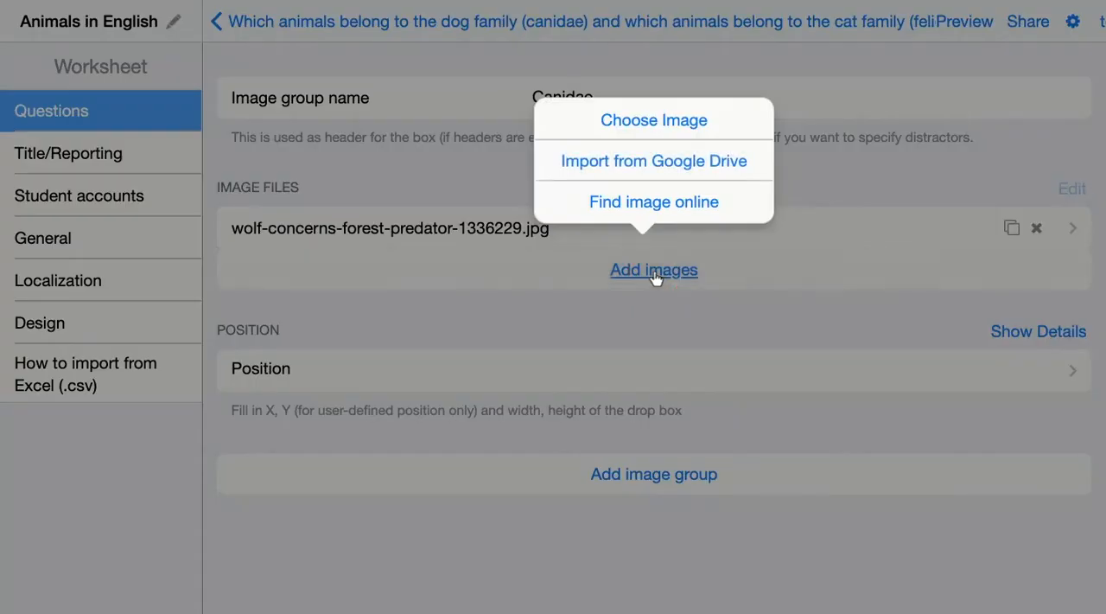
pyautogui.click(653, 202)
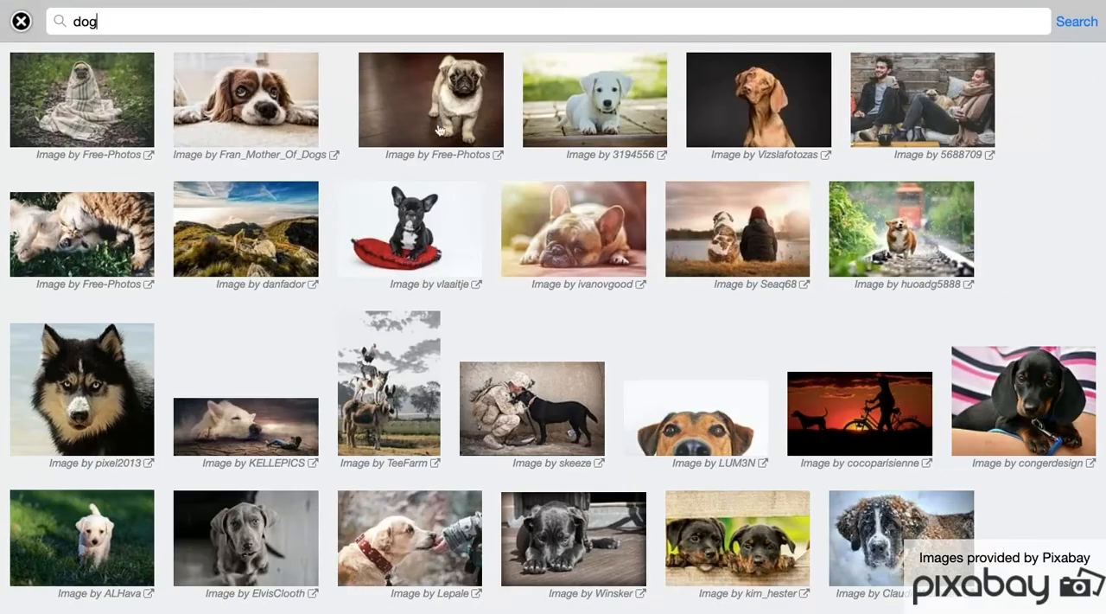
pyautogui.write('fox')
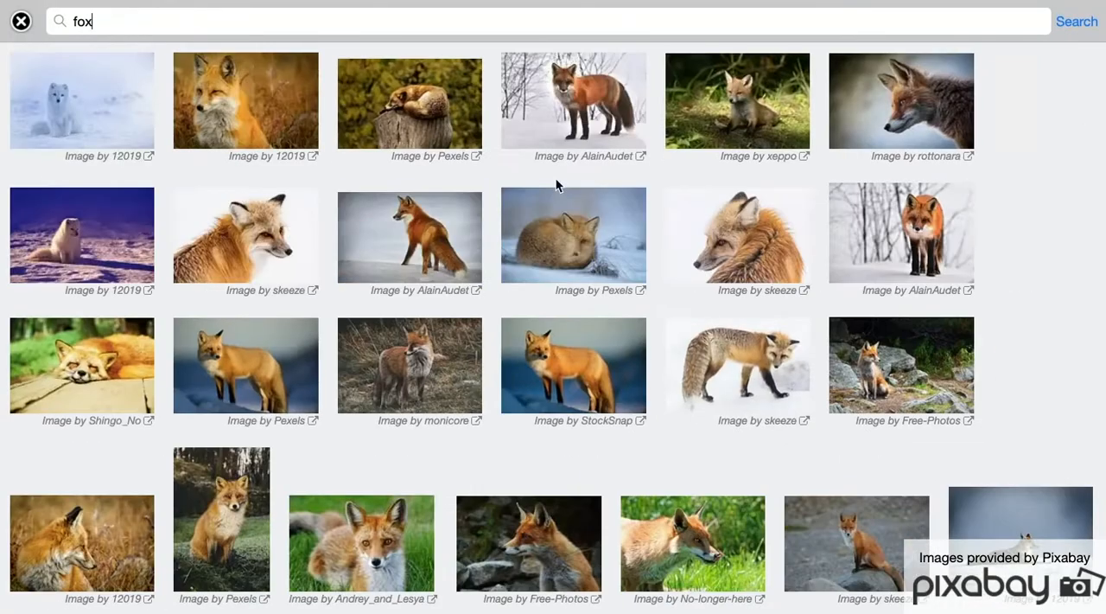
pyautogui.write('hyena')
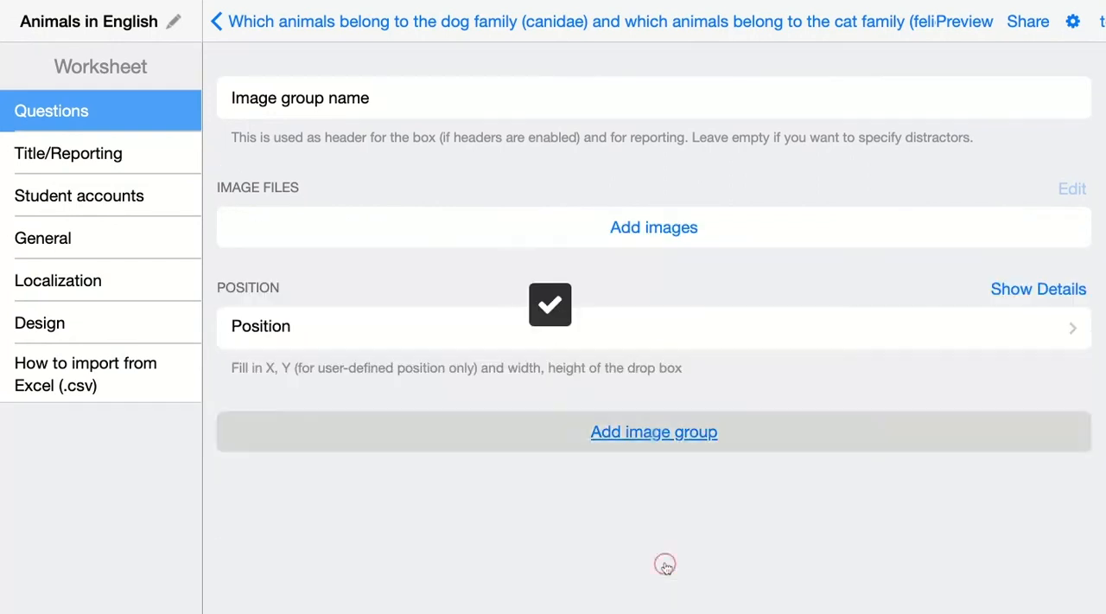
# - Fill the Felidae group with online cat pictures, including a housecat, and return to the overview
pyautogui.click(653, 227)
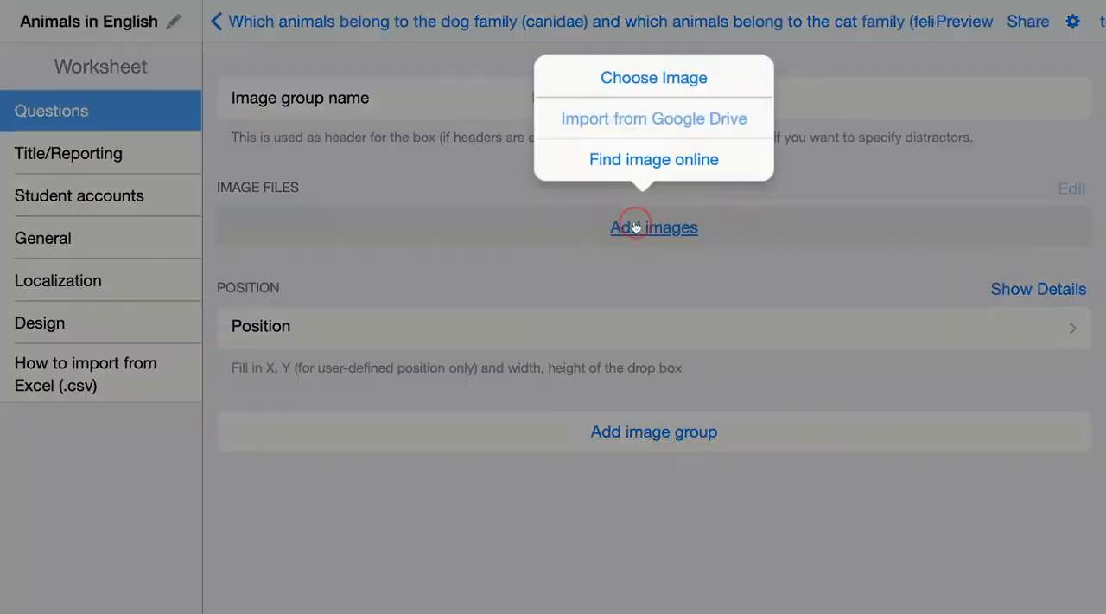
pyautogui.click(653, 78)
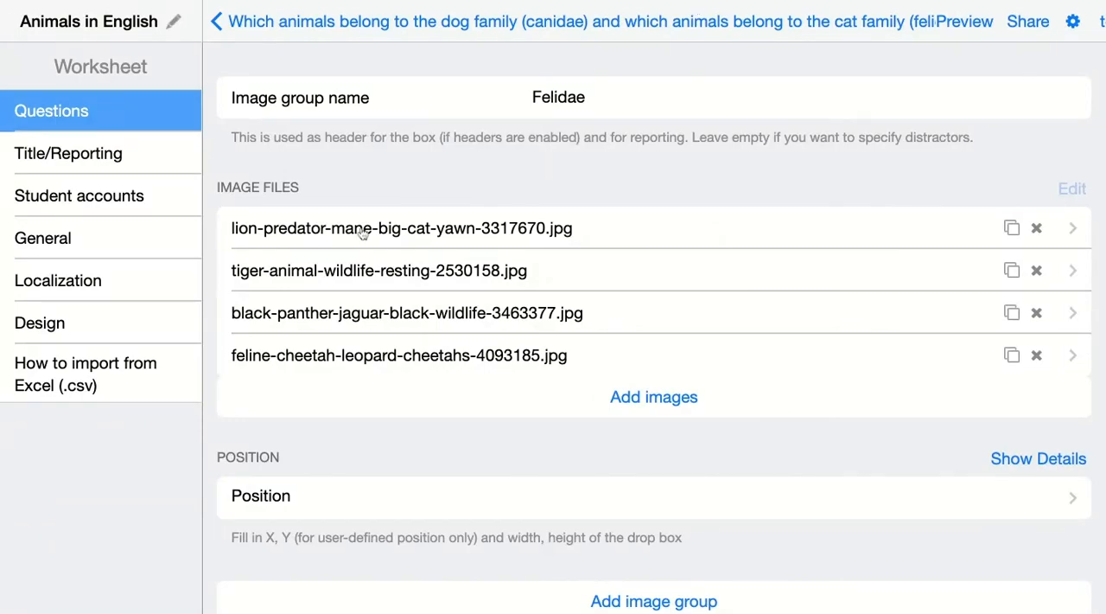
pyautogui.click(654, 397)
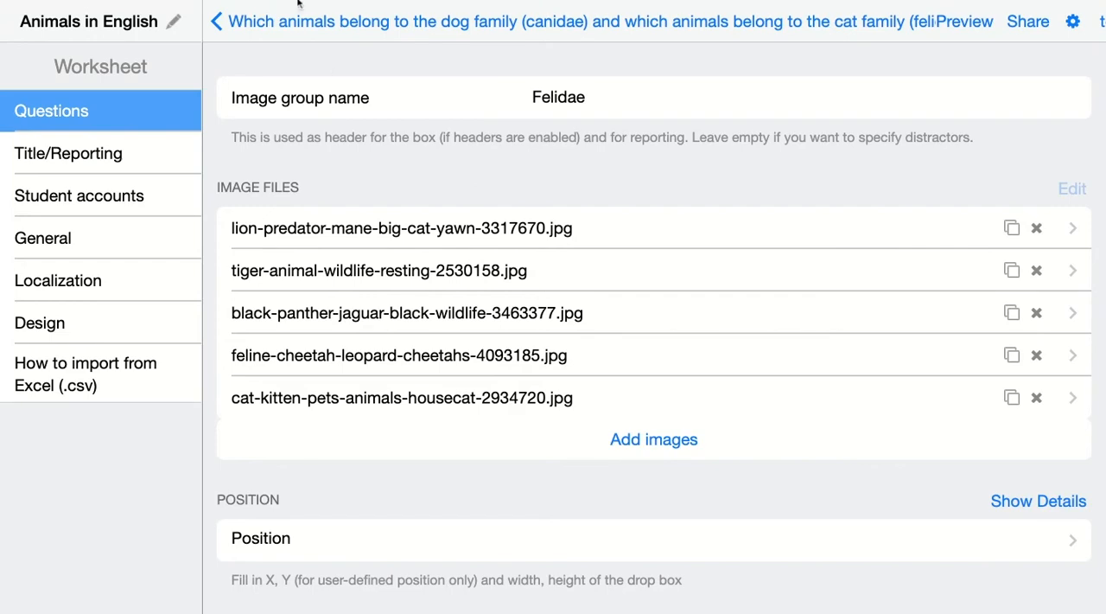
pyautogui.click(217, 21)
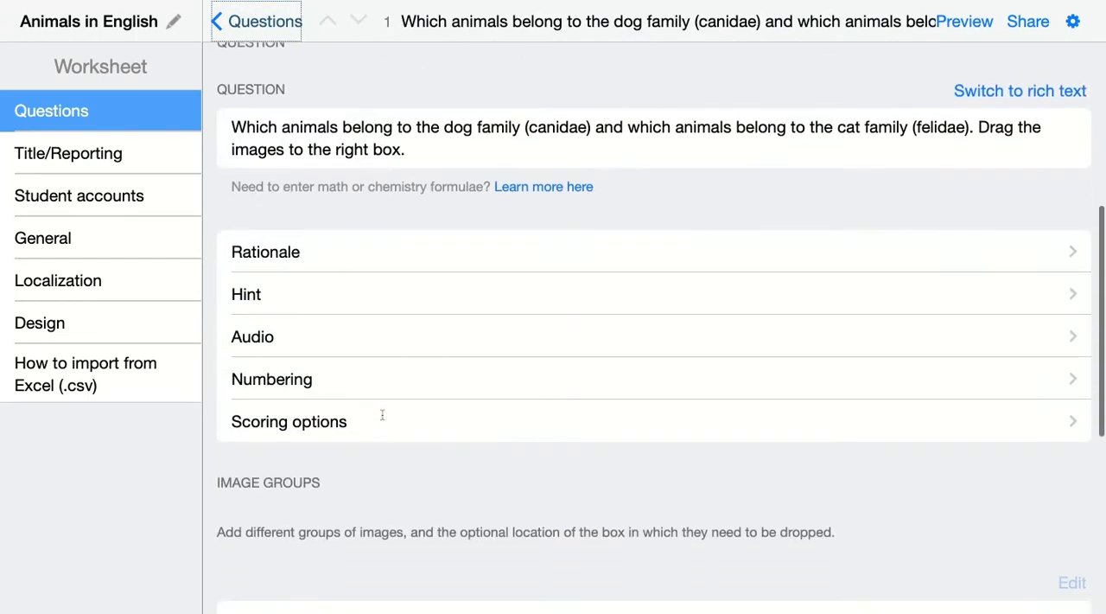
# - Scroll to the Presentation section and open Image options, where resizing is None
pyautogui.scroll(-3)
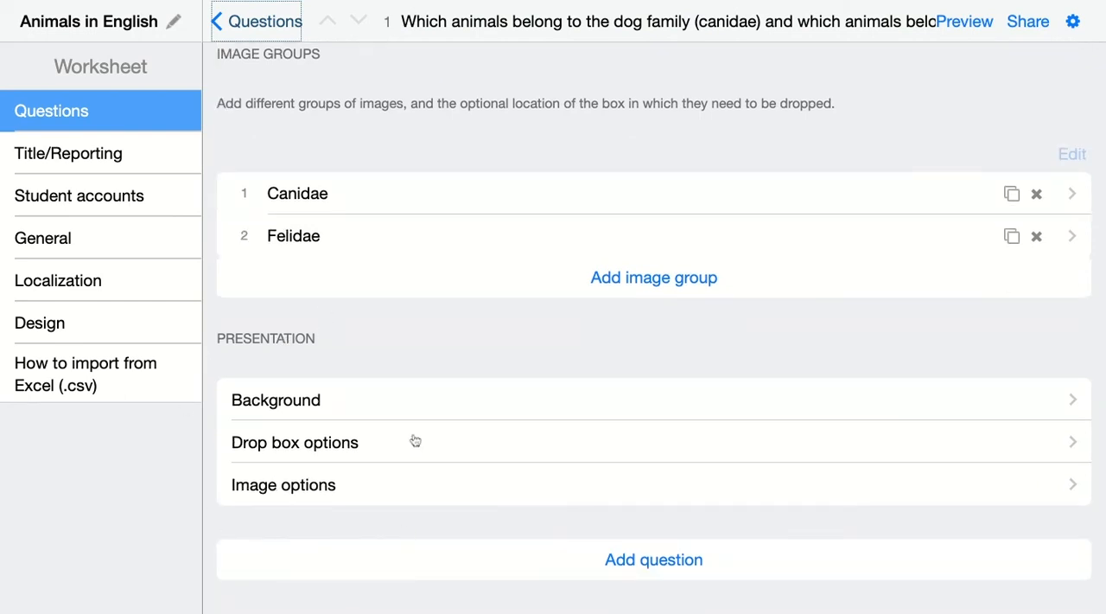
pyautogui.moveTo(286, 438)
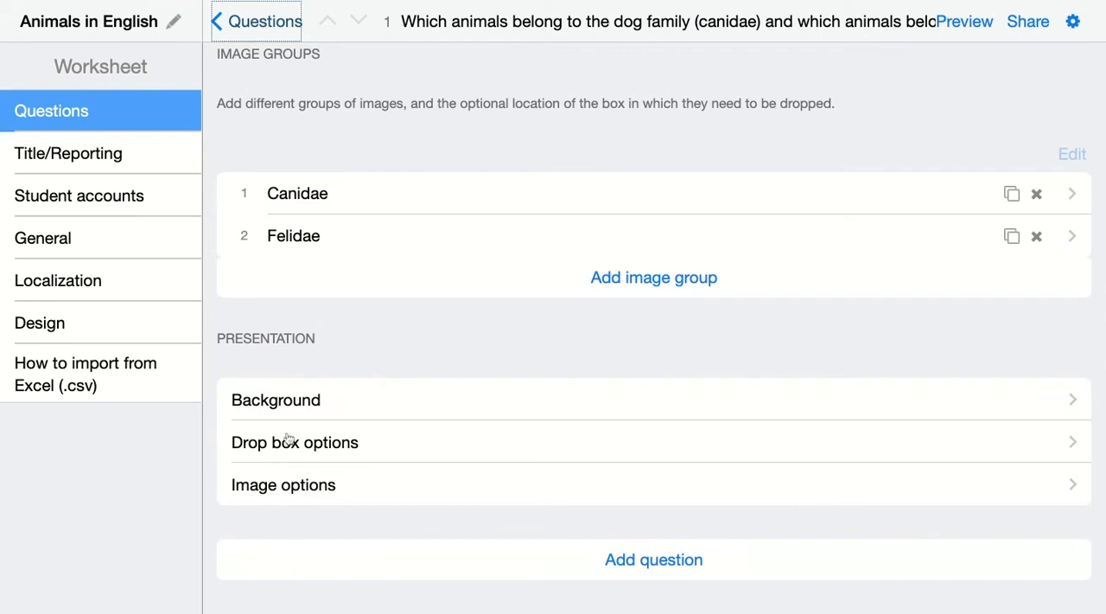
pyautogui.moveTo(387, 554)
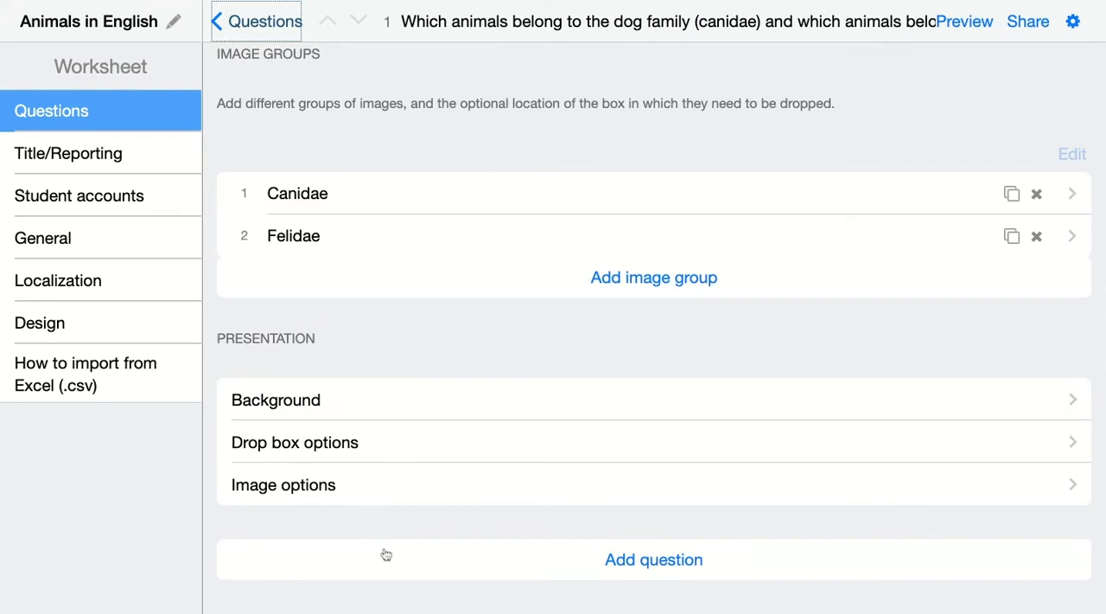
pyautogui.moveTo(394, 540)
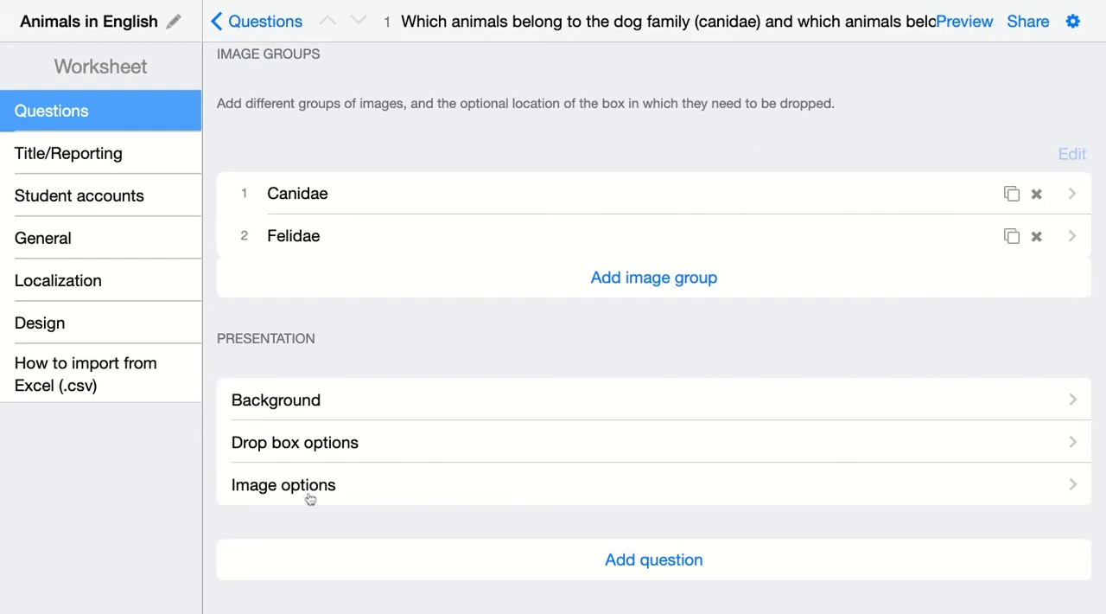
pyautogui.moveTo(311, 488)
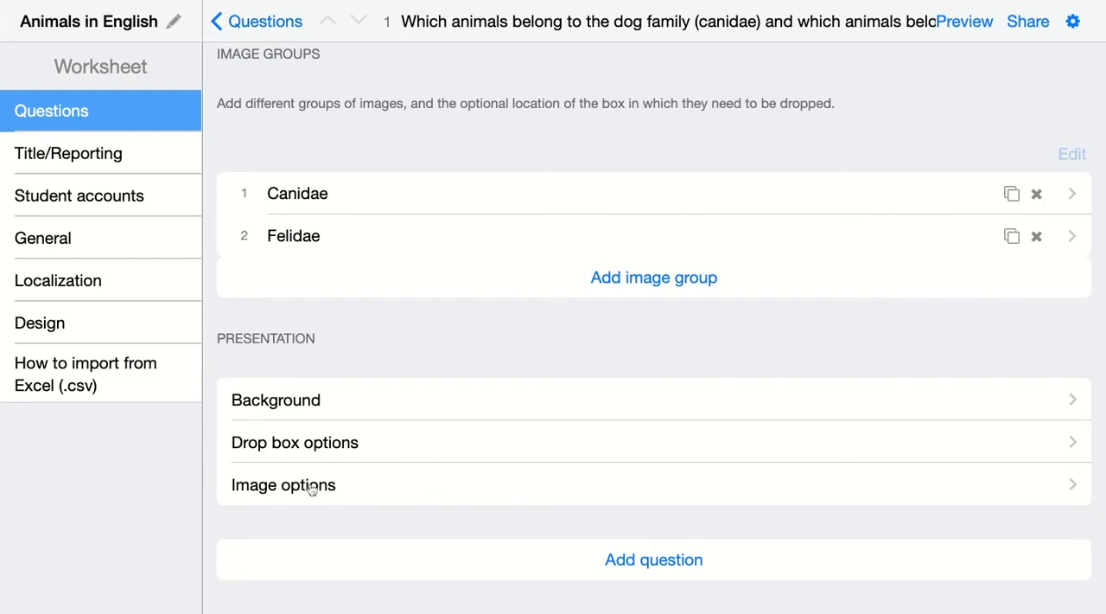
pyautogui.moveTo(311, 490)
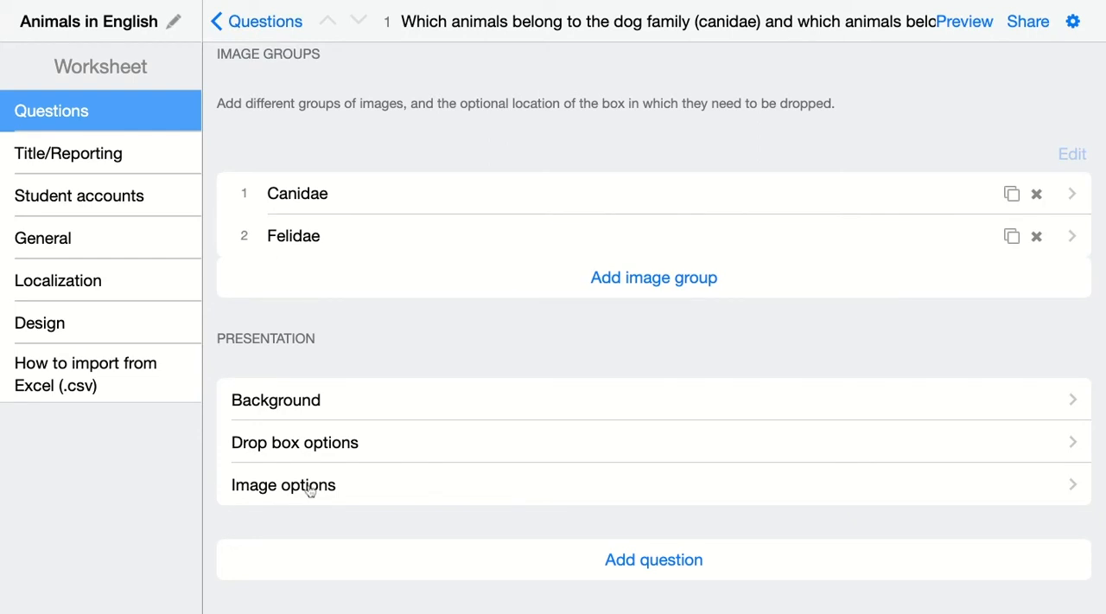
pyautogui.click(284, 484)
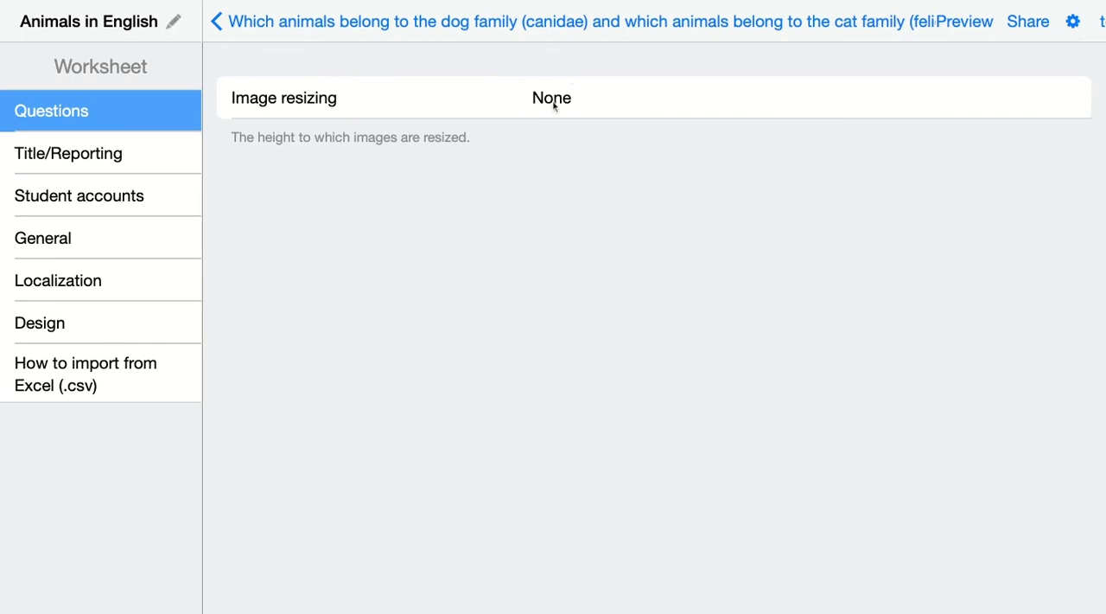
pyautogui.moveTo(553, 109)
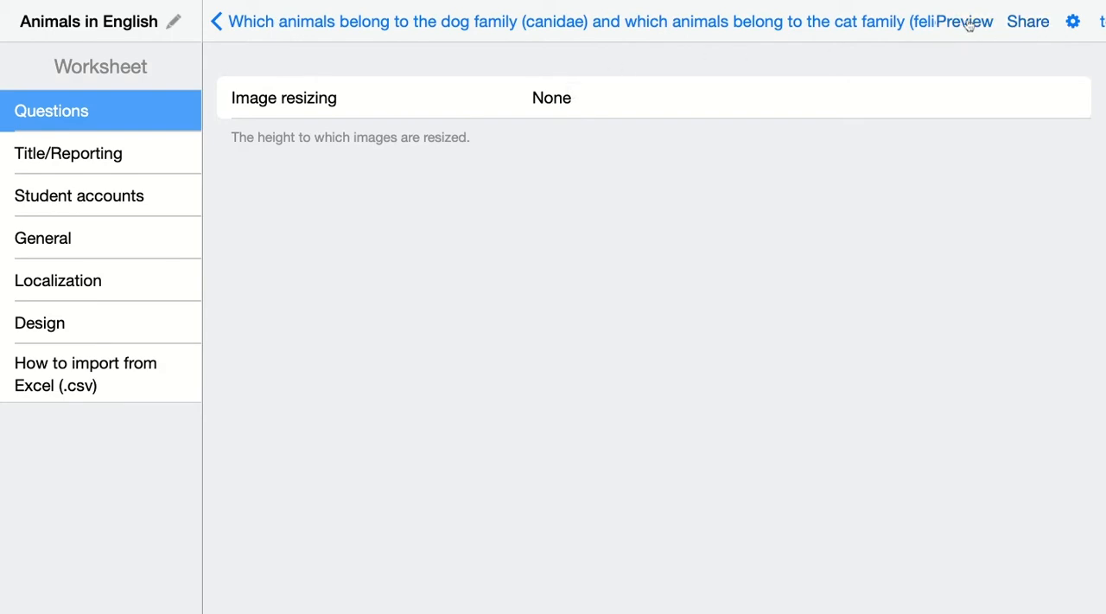
# - Open Student View showing the sorting prompt with six animal pictures
pyautogui.click(963, 22)
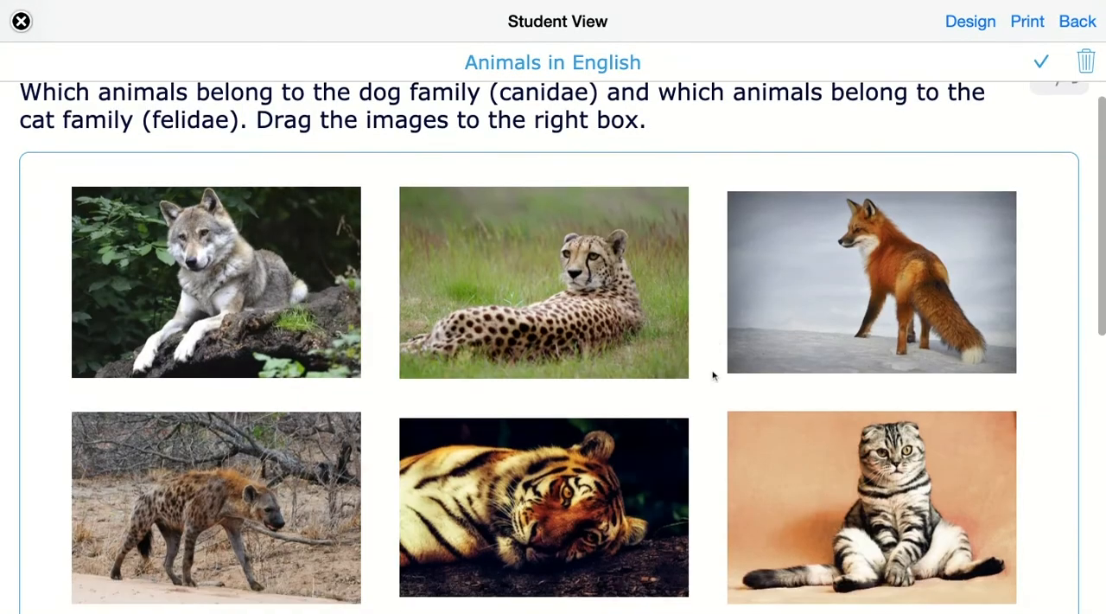
# - Scroll through the student preview of the animal sorting question
pyautogui.scroll(-3)
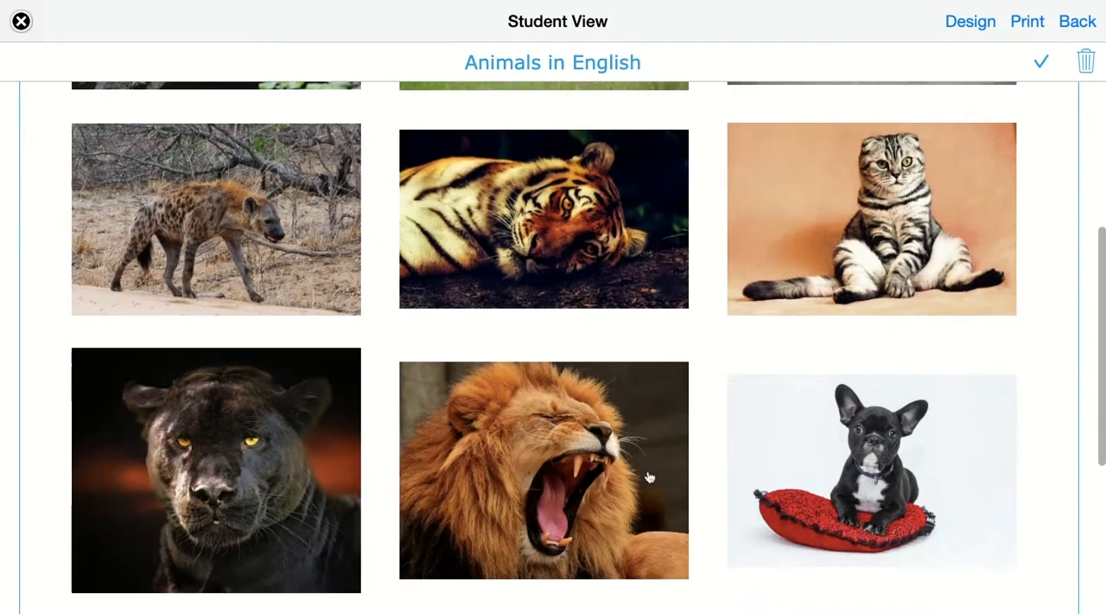
pyautogui.scroll(-3)
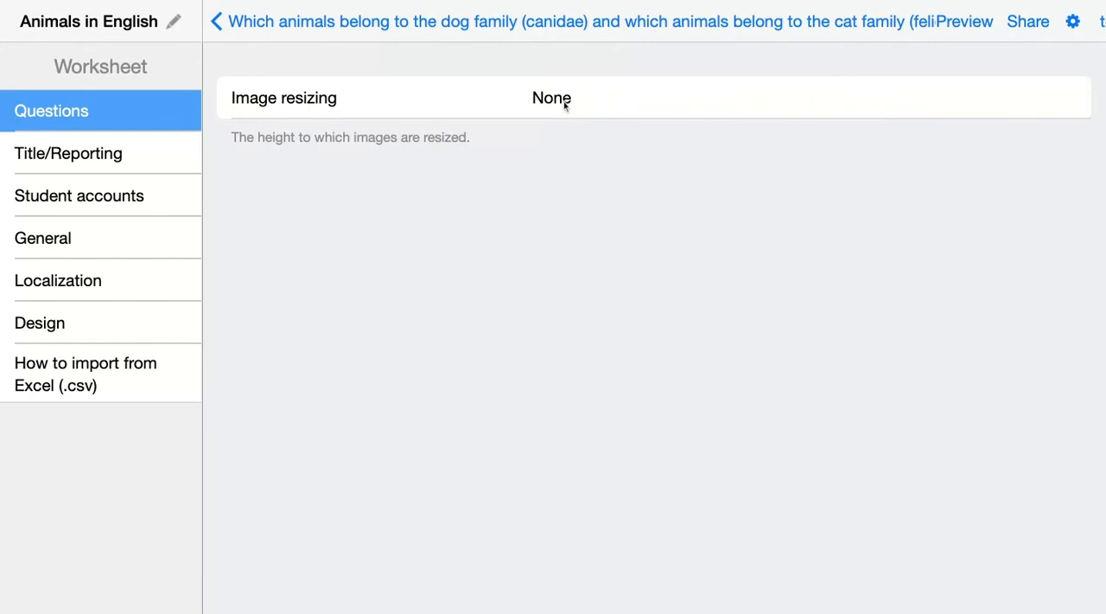
# - Set image resizing to Fixed with height 100 and preview again
pyautogui.click(551, 98)
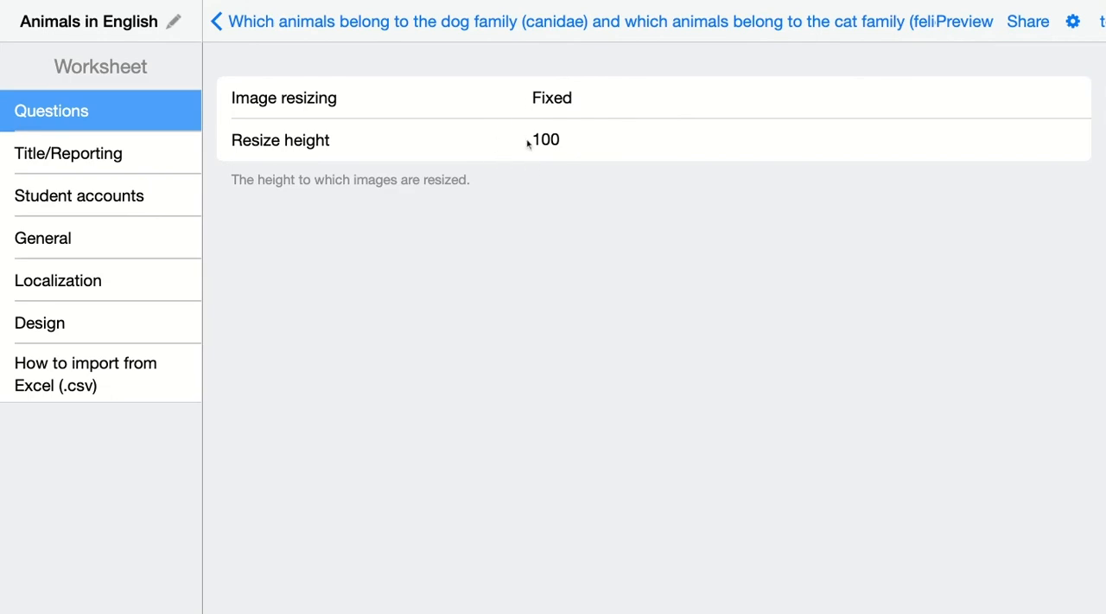
pyautogui.click(964, 21)
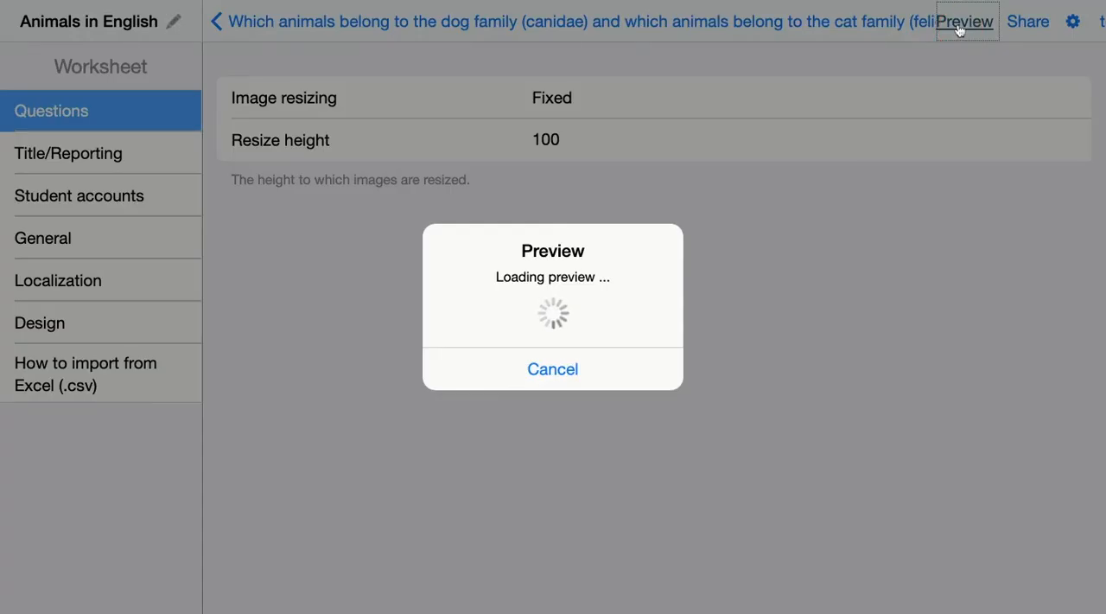
# - Open Student View and scroll down to the shrunken pictures above Canidae and Felidae
pyautogui.click(964, 20)
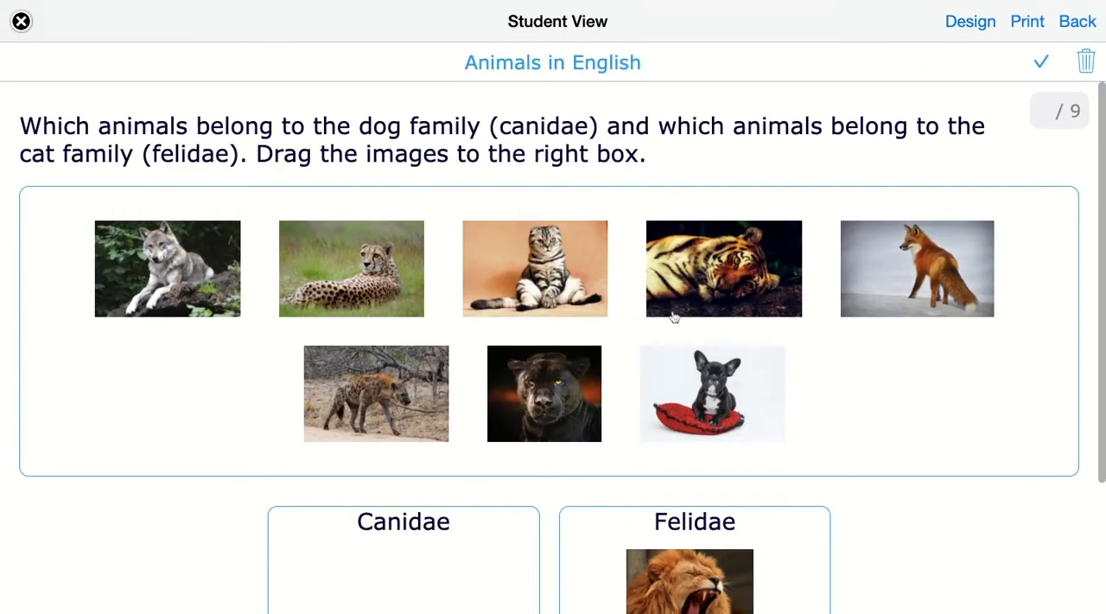
pyautogui.scroll(-3)
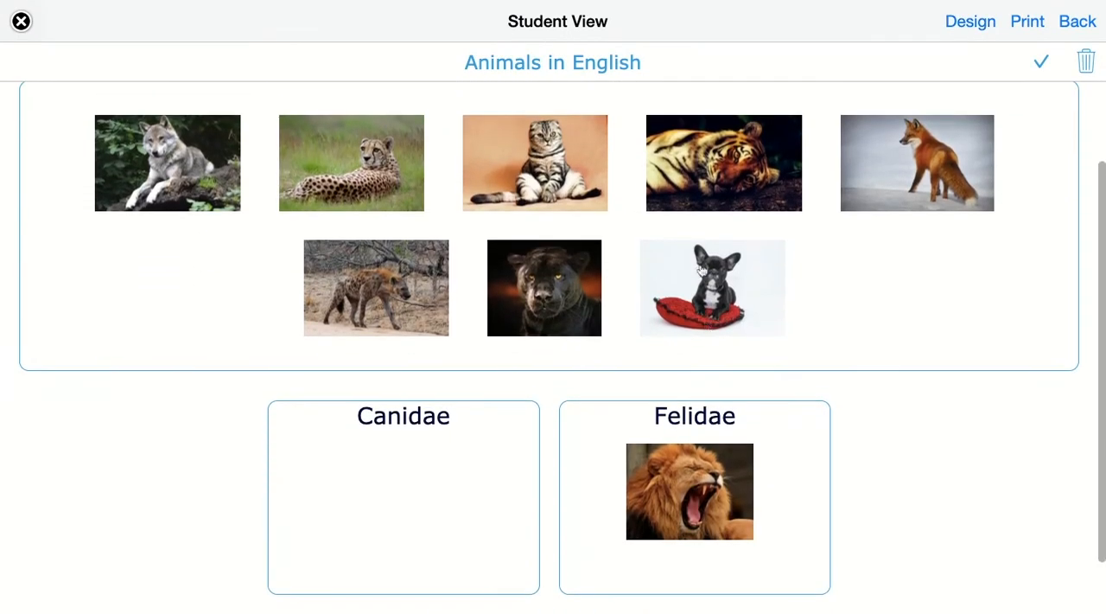
pyautogui.moveTo(665, 493)
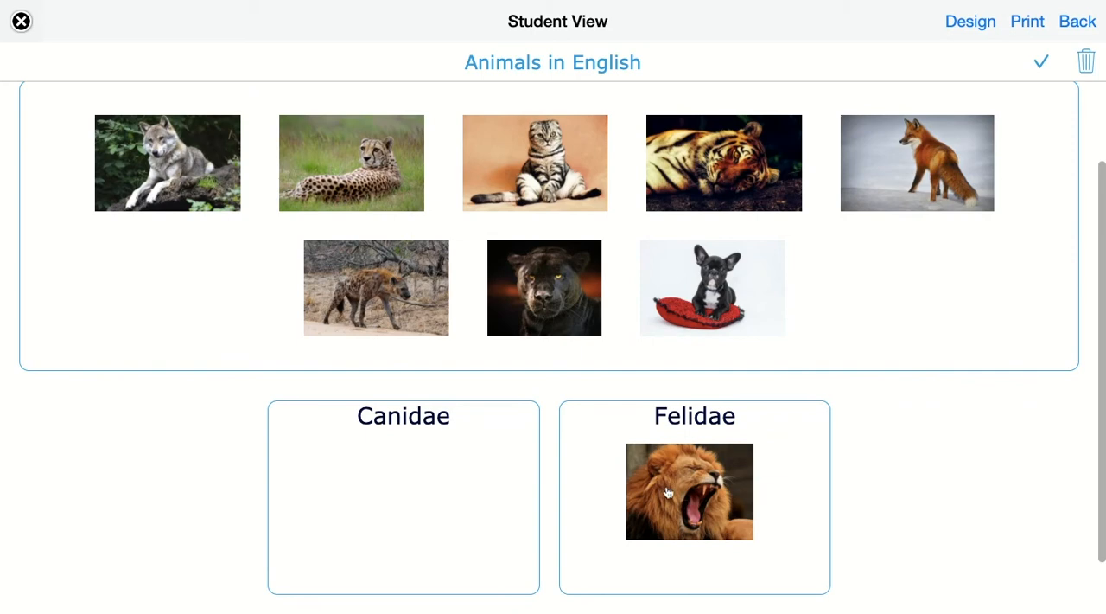
pyautogui.moveTo(706, 296)
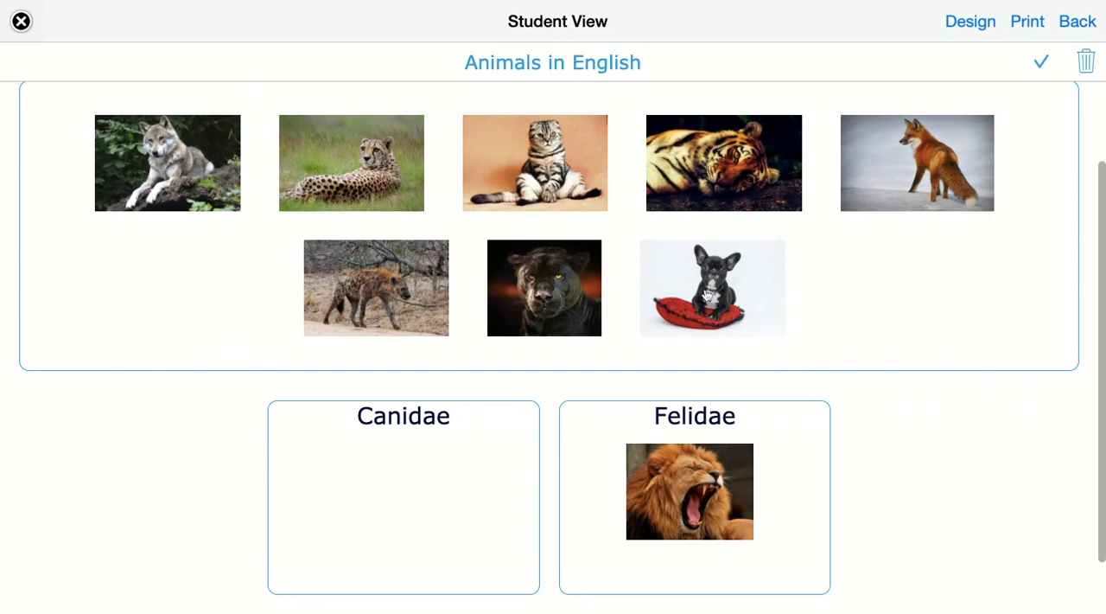
pyautogui.moveTo(707, 297)
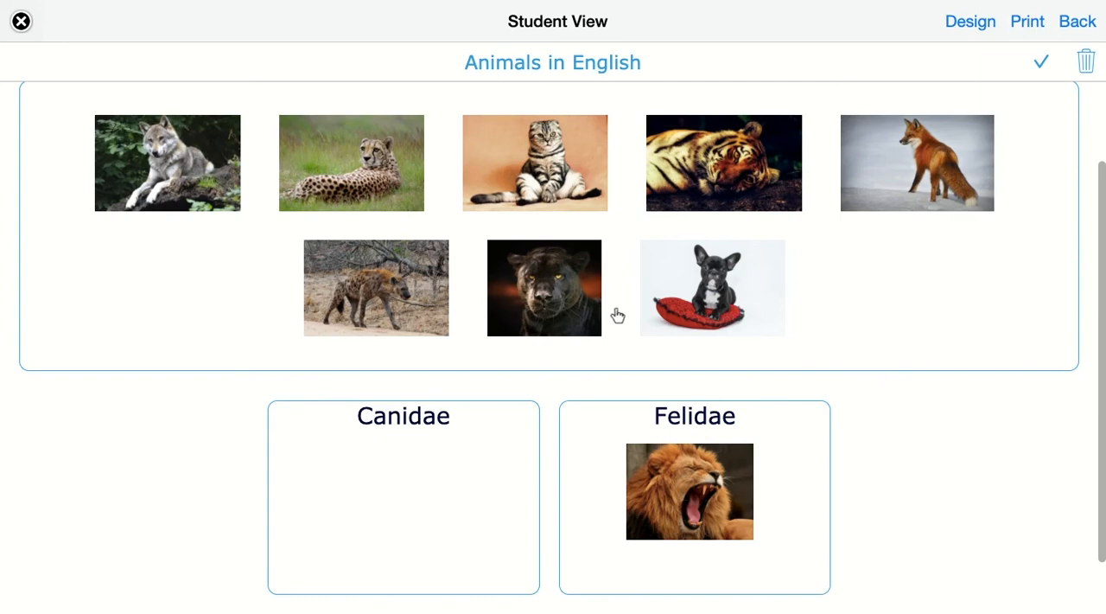
pyautogui.moveTo(548, 303)
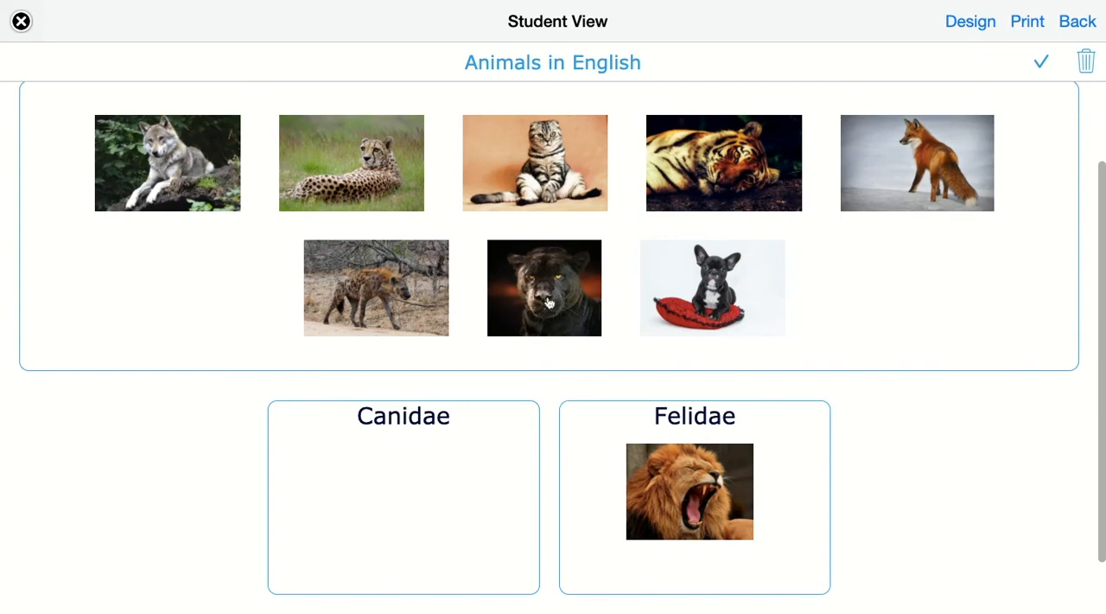
# - Enlarge the panther picture to full size, zoom in, then zoom back out
pyautogui.click(544, 287)
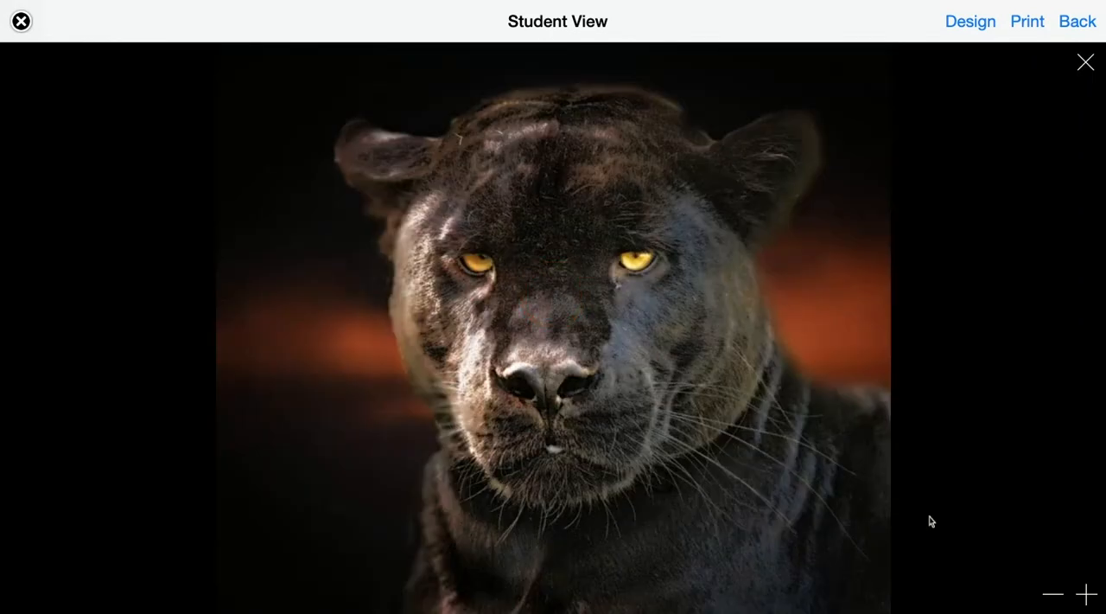
pyautogui.click(1052, 598)
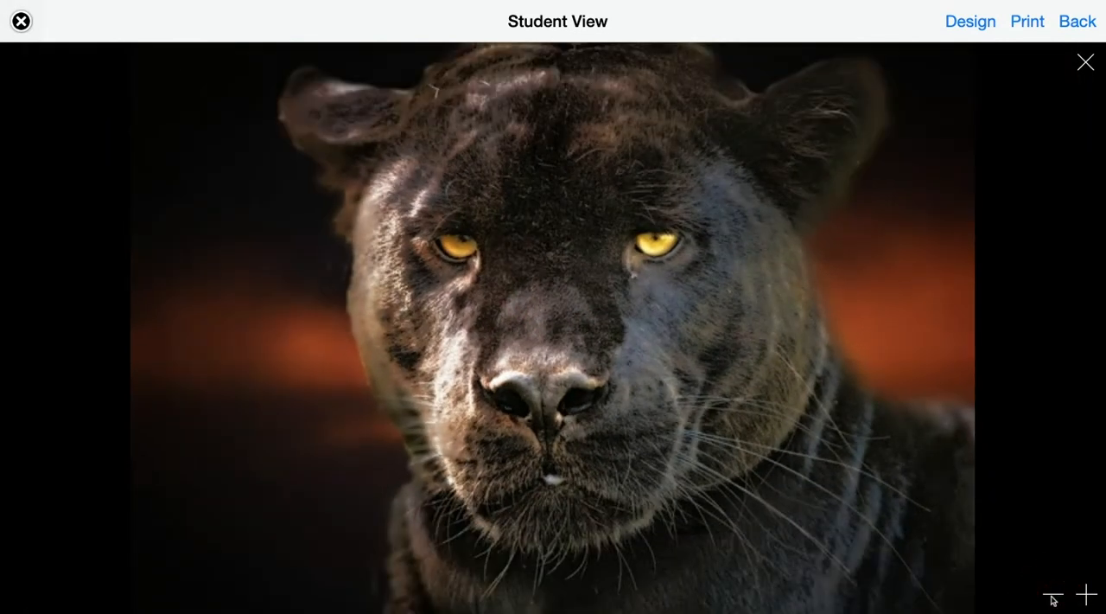
pyautogui.click(1085, 63)
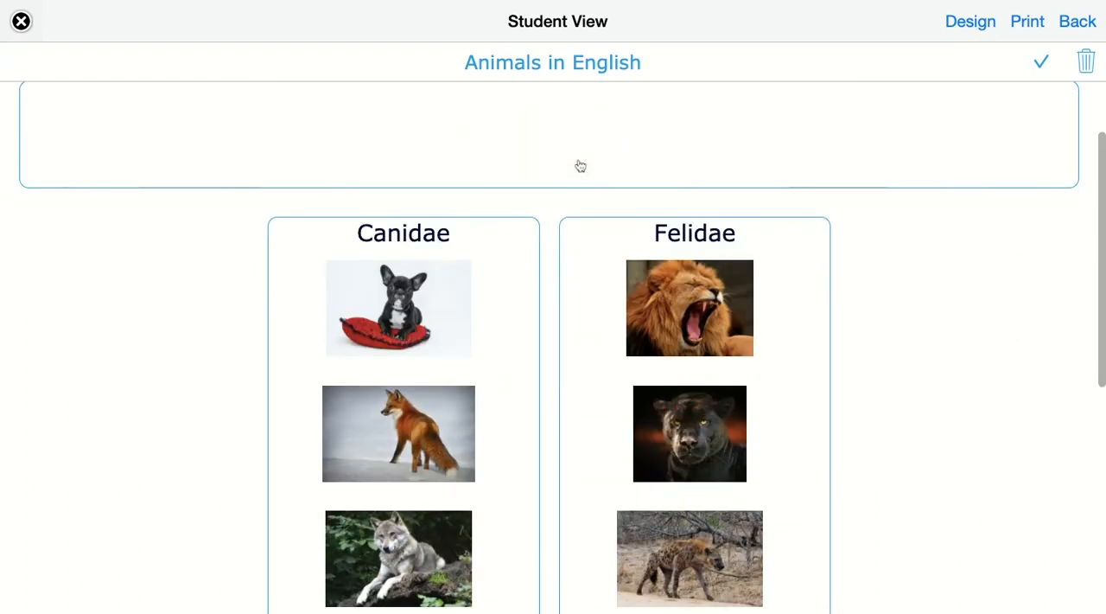
# - Scroll to the bottom of Student View and request Show answers
pyautogui.scroll(-3)
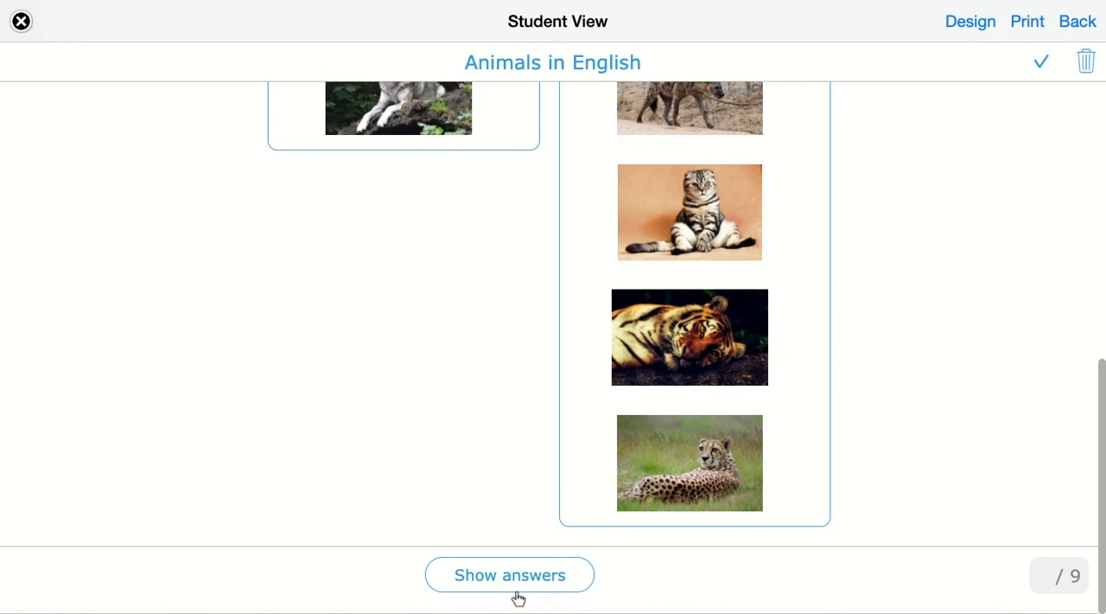
pyautogui.moveTo(527, 577)
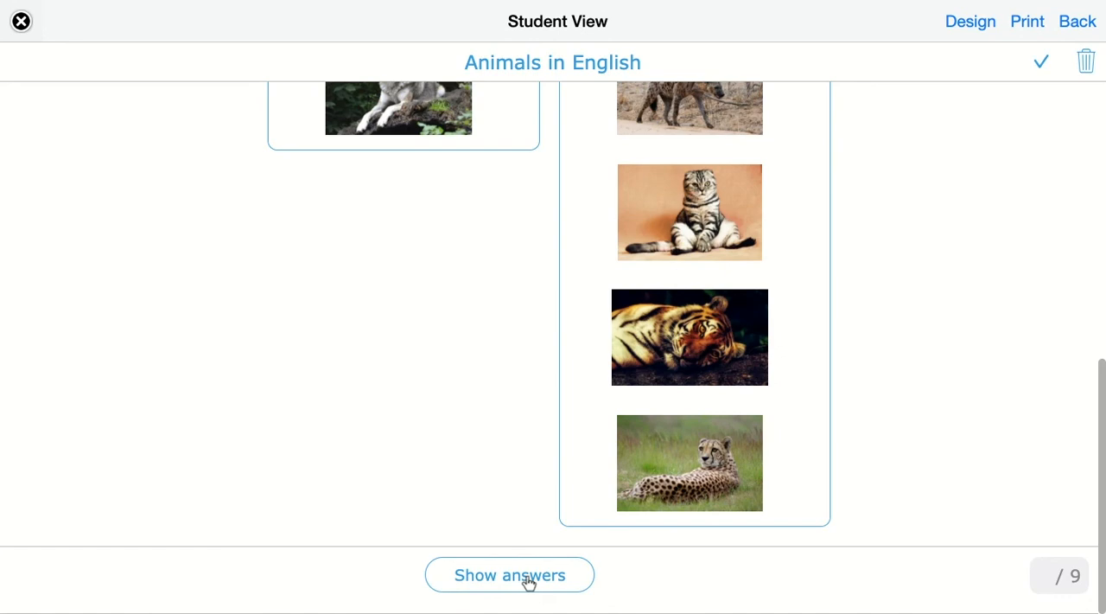
pyautogui.click(509, 575)
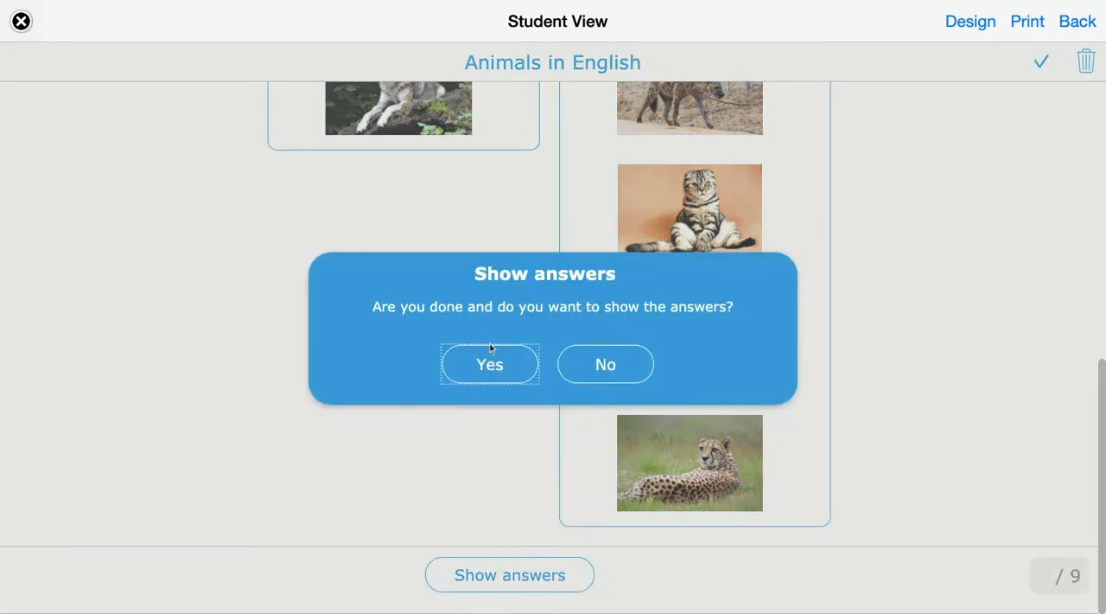
# - Confirm showing answers and scroll through the checks, with the hyena marked wrong
pyautogui.click(489, 364)
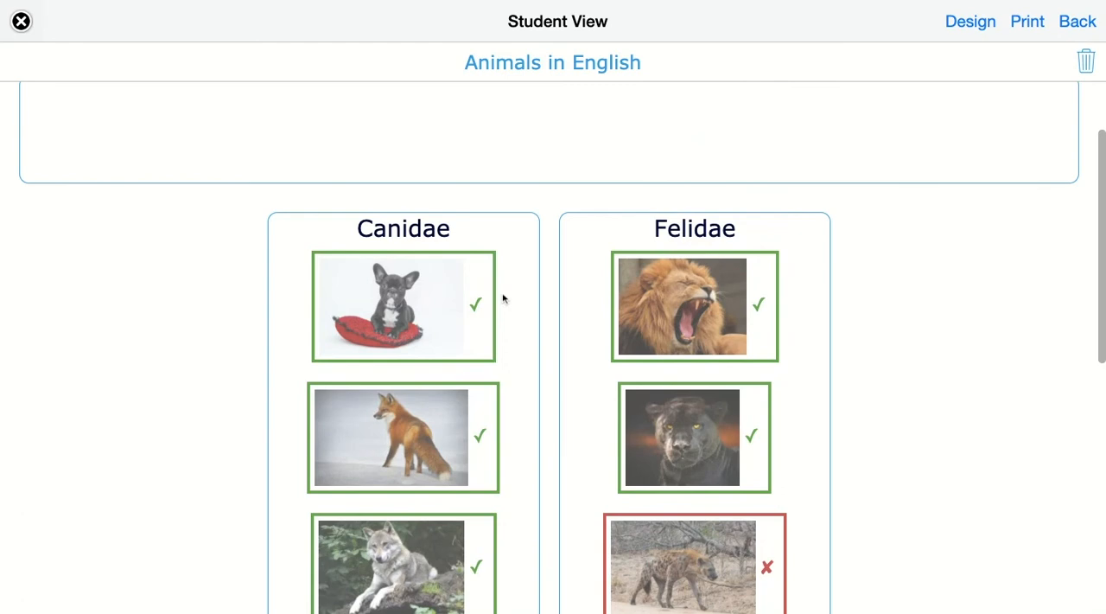
pyautogui.scroll(-3)
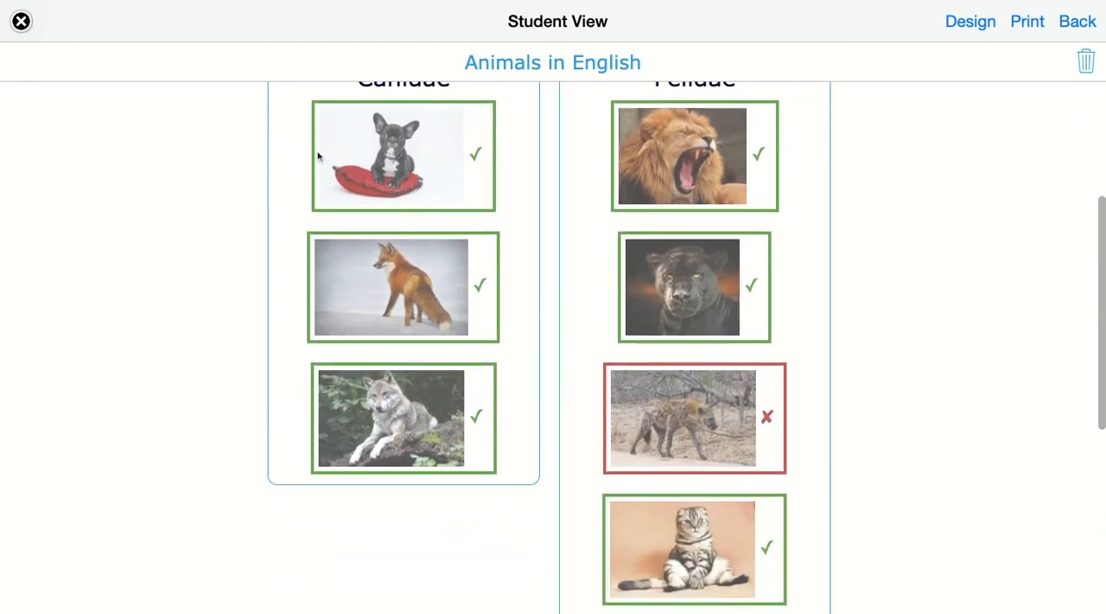
pyautogui.moveTo(379, 186)
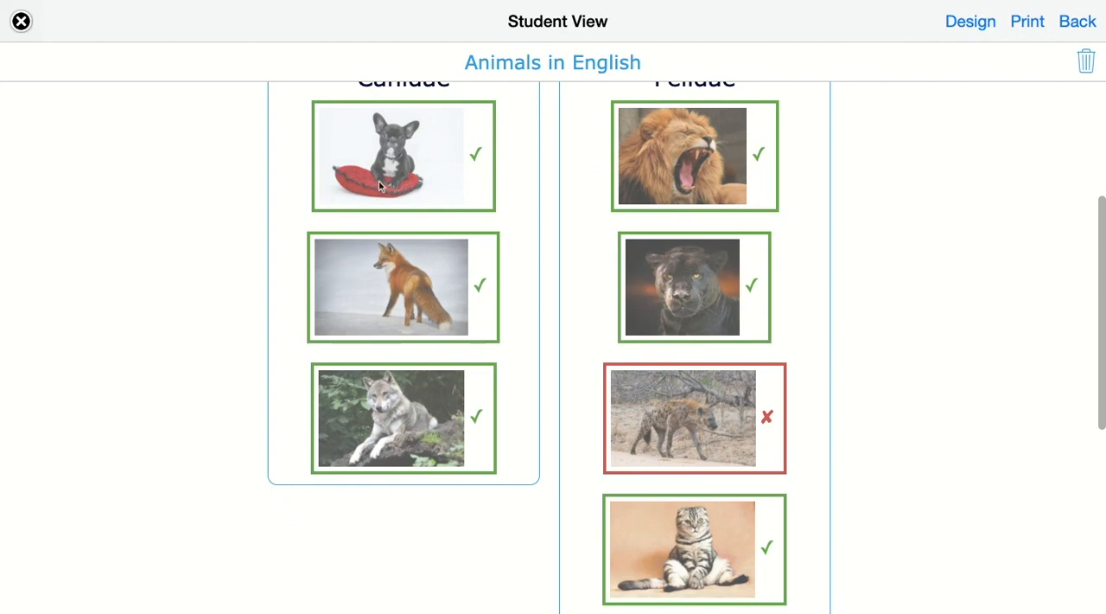
pyautogui.moveTo(774, 488)
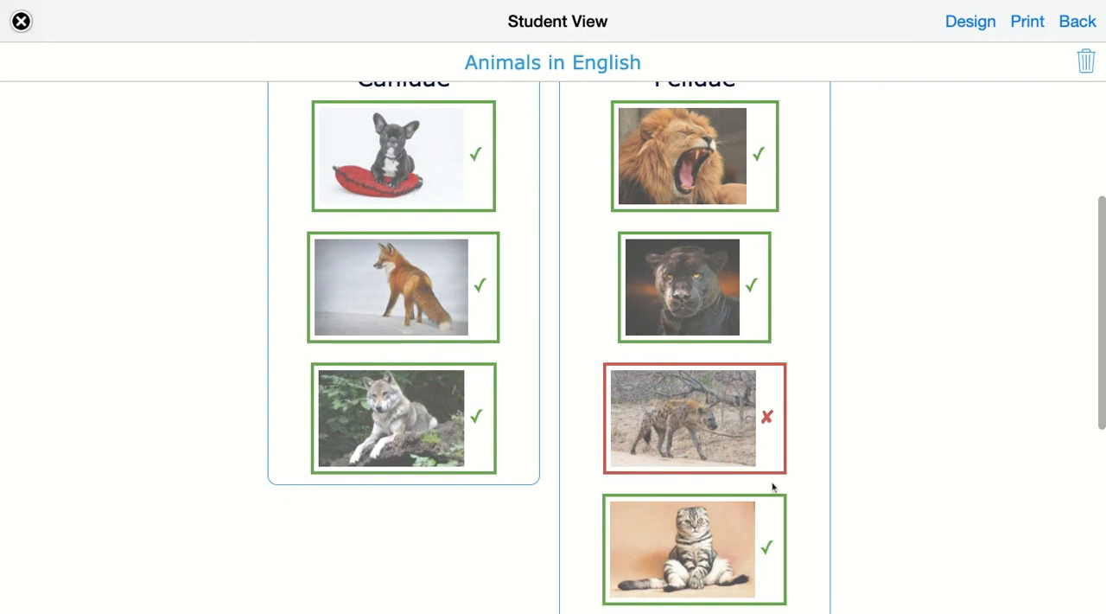
pyautogui.moveTo(727, 482)
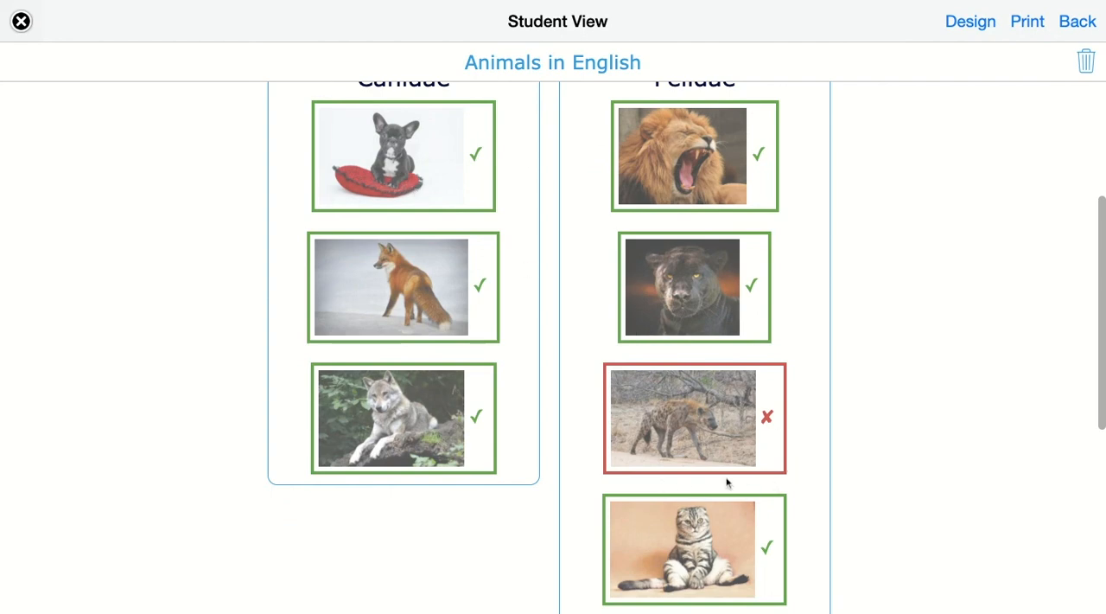
pyautogui.moveTo(772, 431)
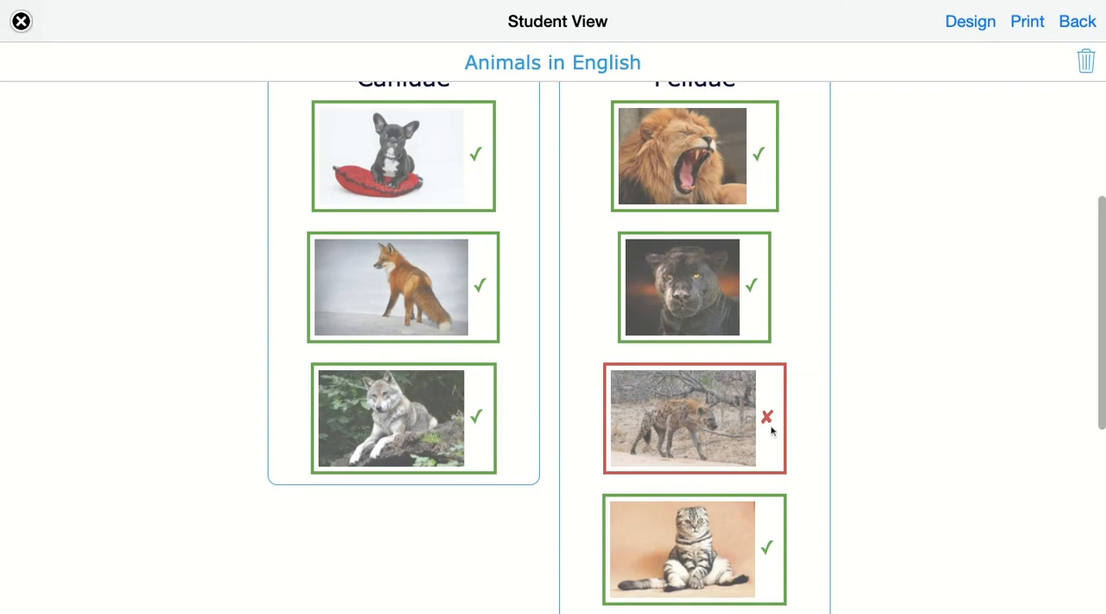